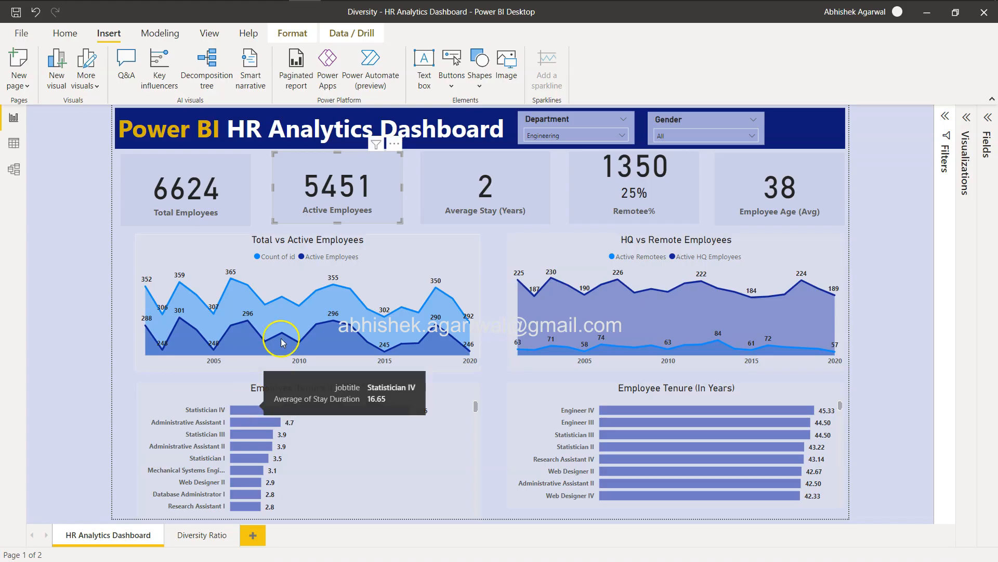
mouse_move(188, 535)
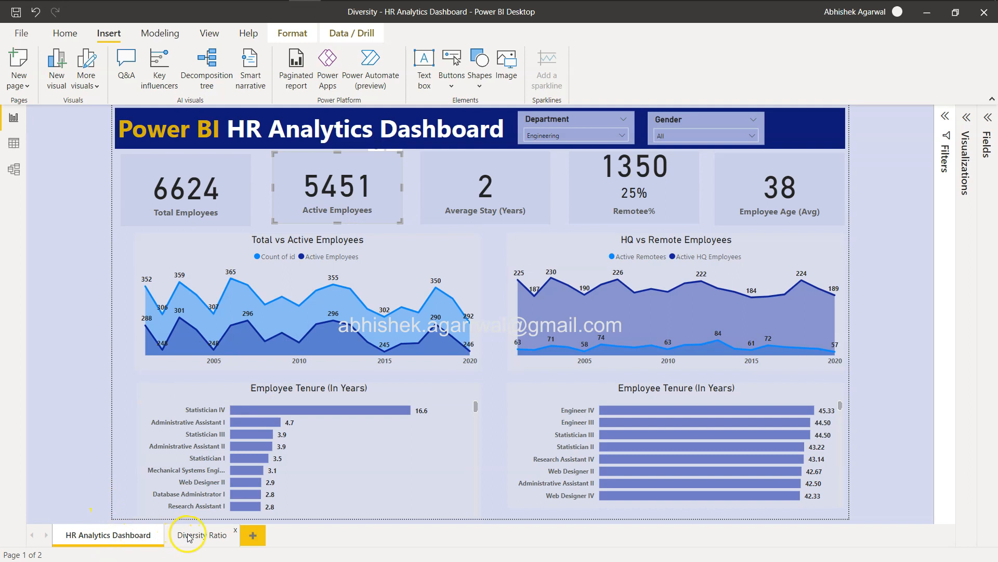
Glance at the Diversity Ratio page, then browse the Google Sheets Feature Explainer tutorial list
click(199, 535)
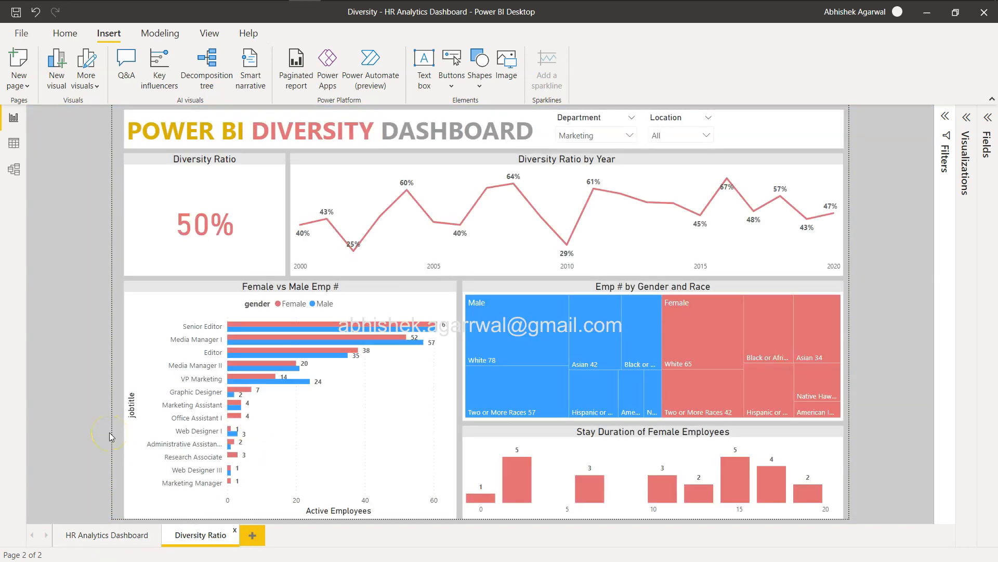
mouse_move(108, 539)
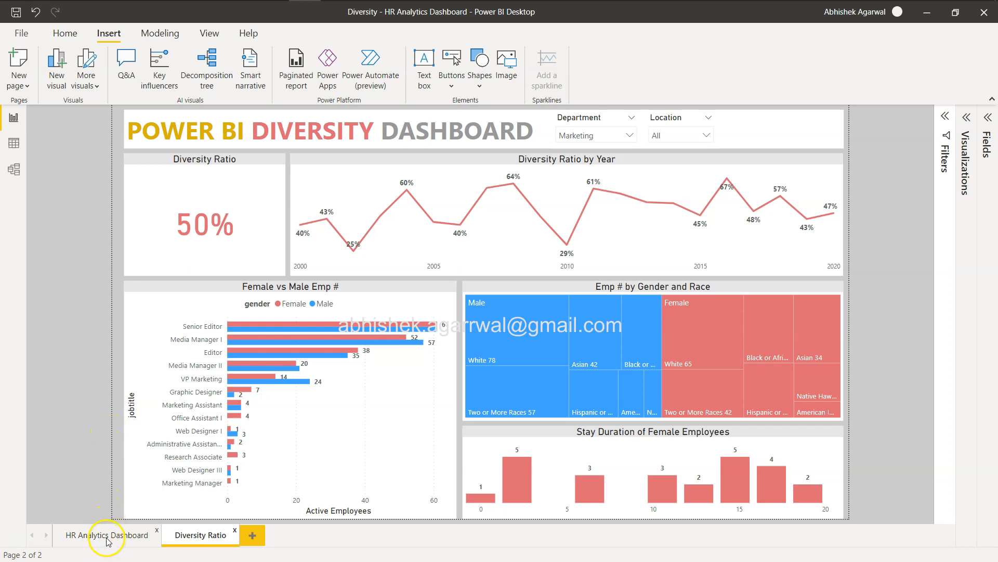
click(107, 536)
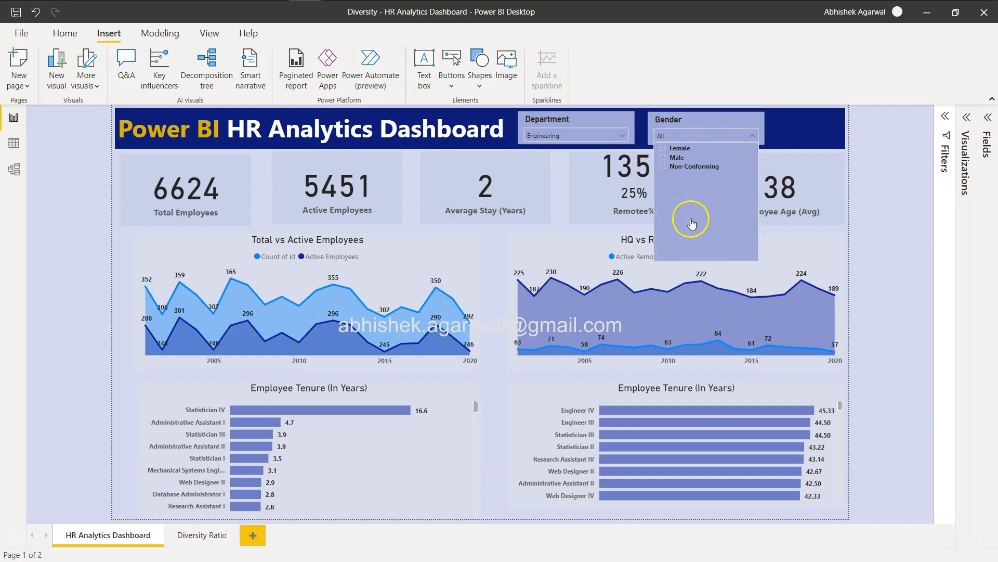
mouse_move(686, 161)
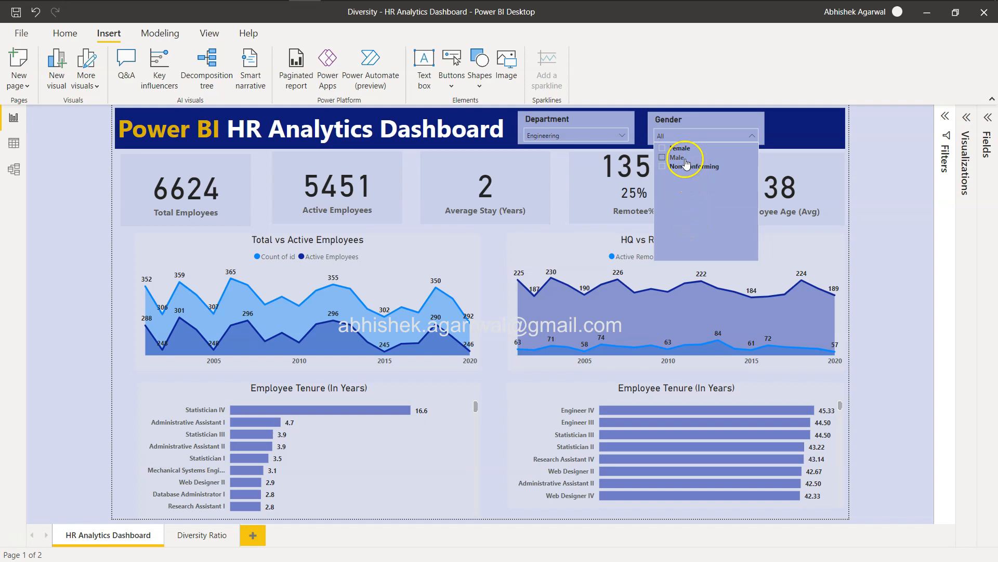
mouse_move(706, 167)
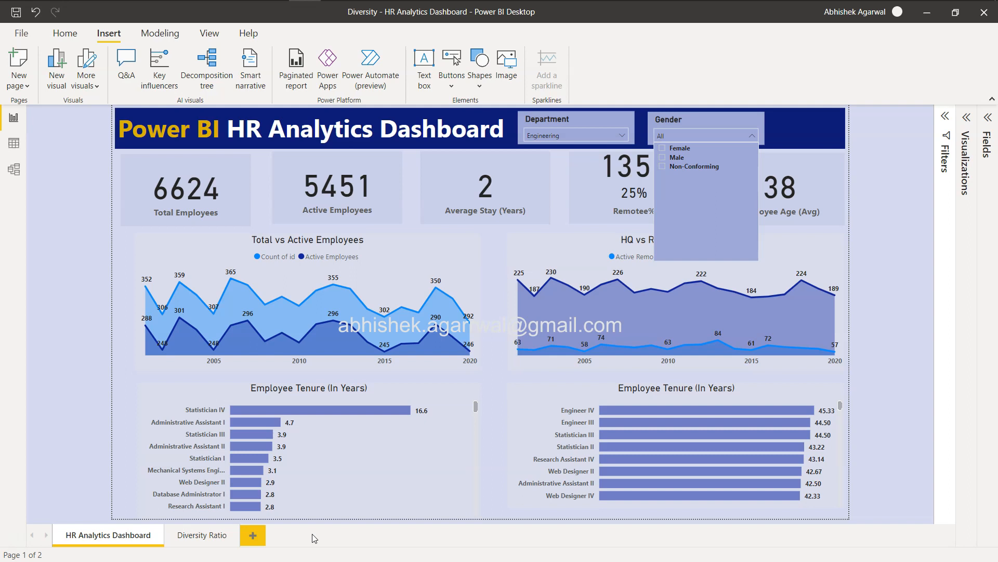
key(alt+tab)
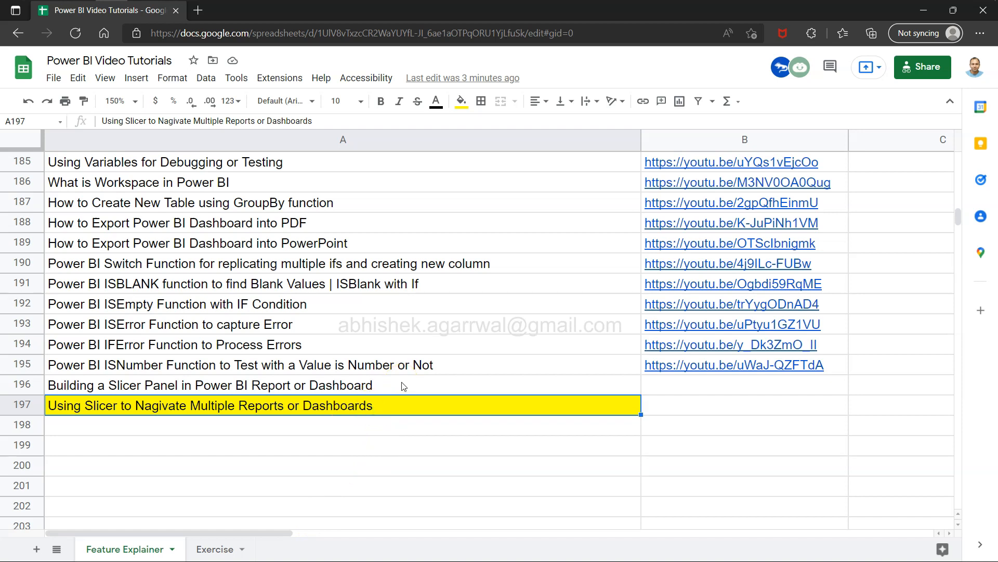
mouse_move(522, 231)
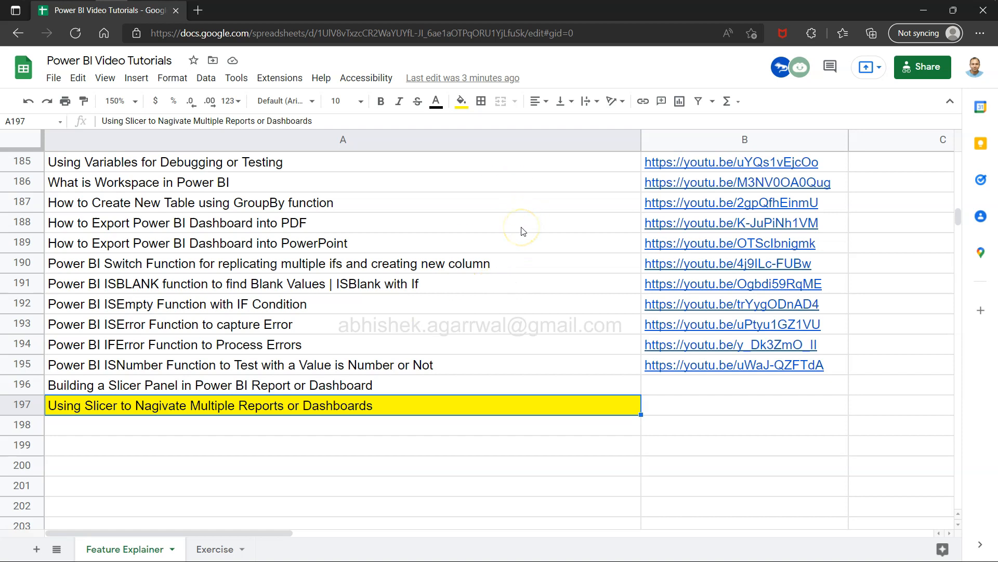
mouse_move(396, 337)
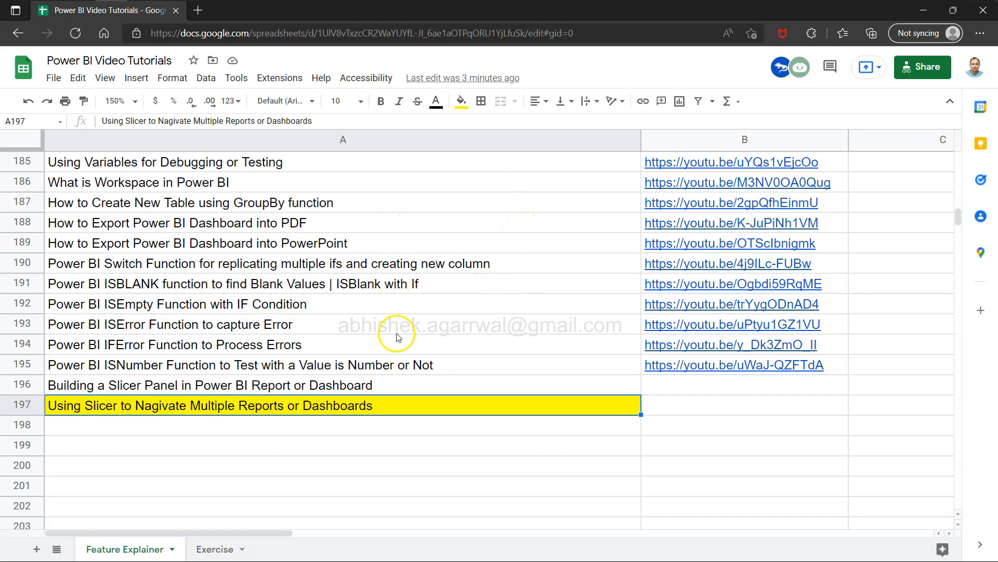
mouse_move(134, 382)
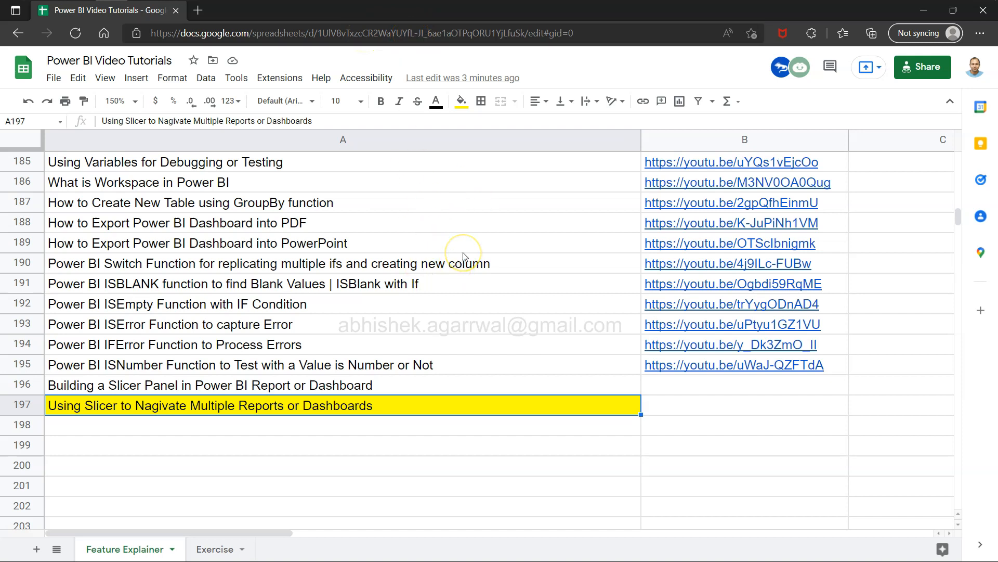
mouse_move(423, 261)
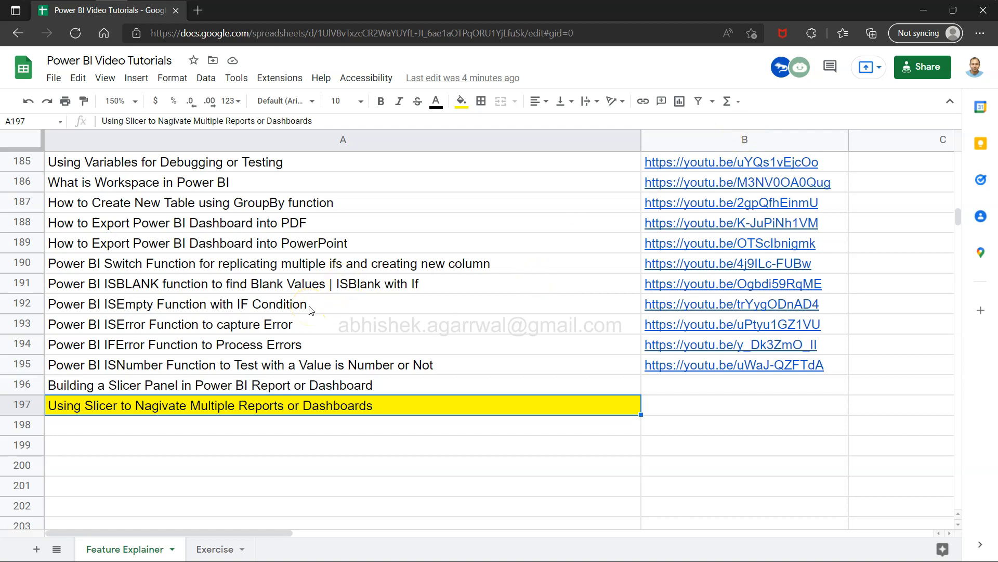
mouse_move(295, 349)
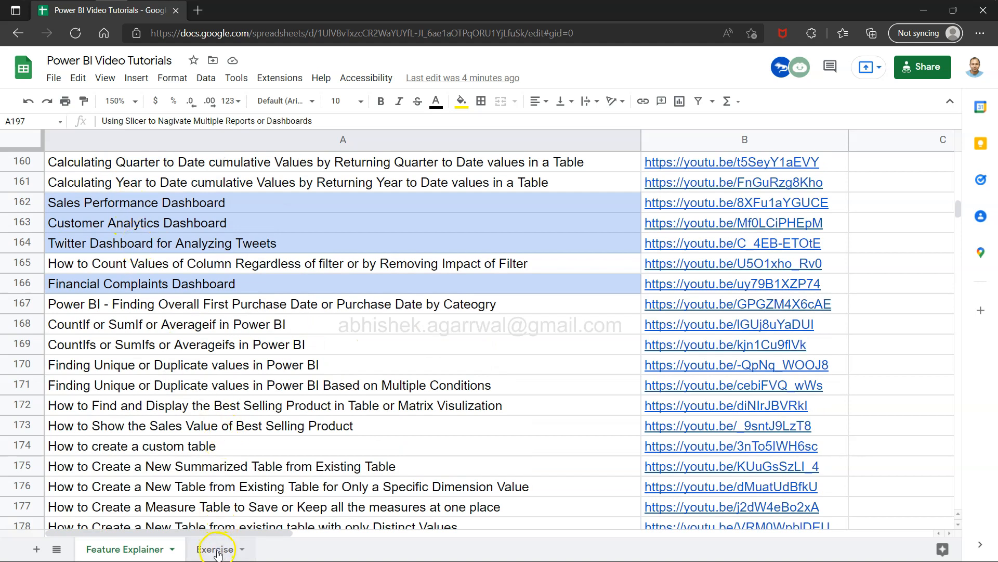
click(215, 548)
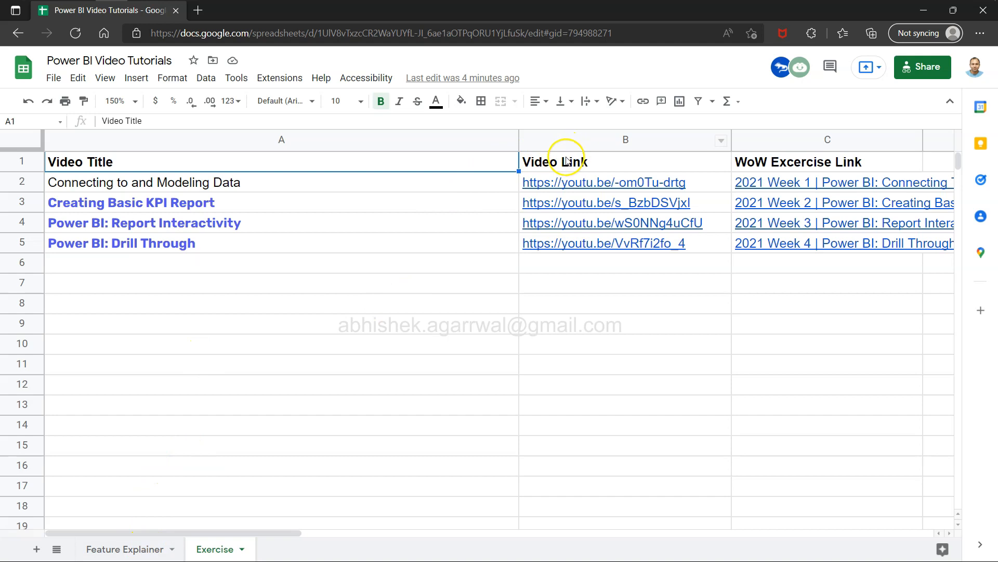
click(125, 549)
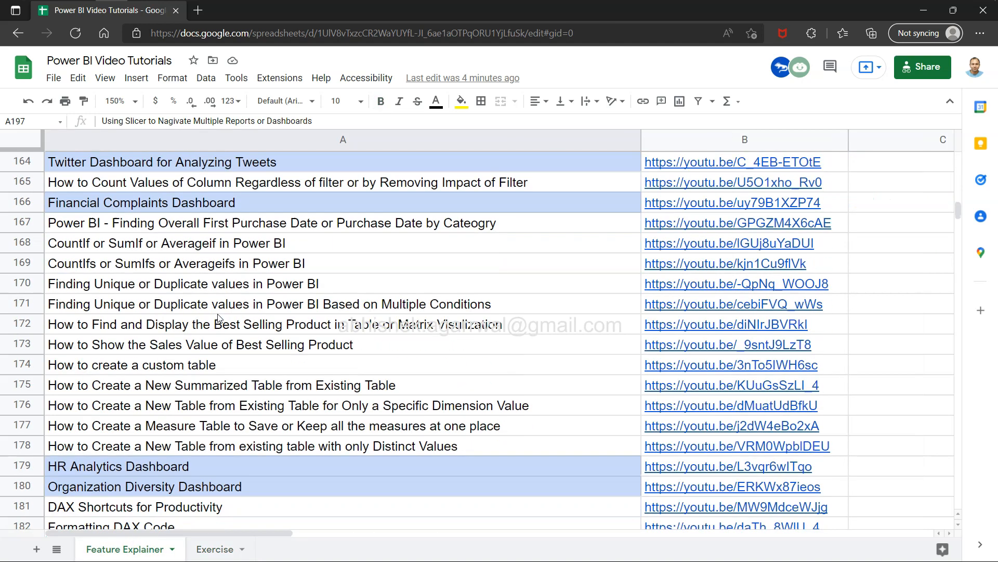
scroll(down, 3)
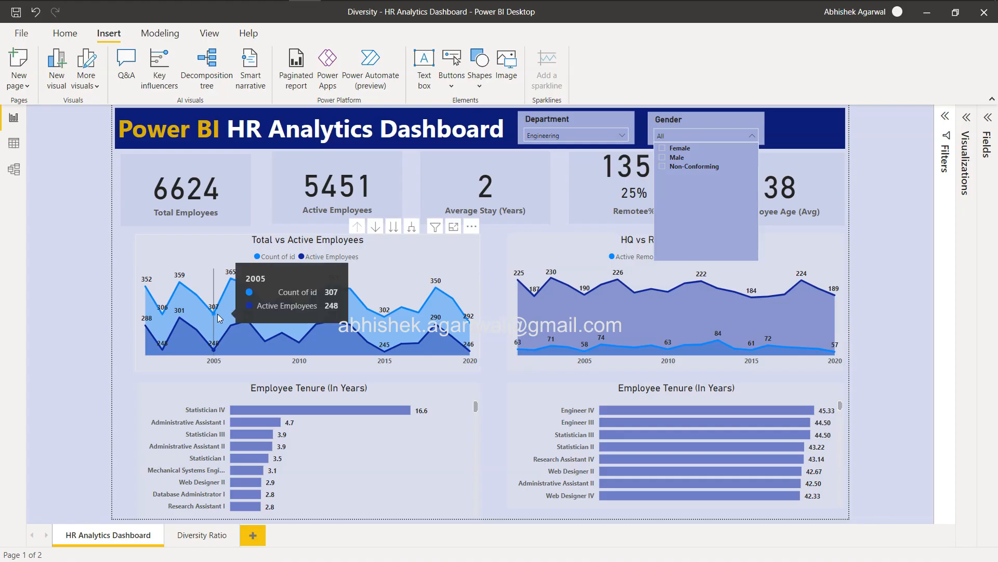
mouse_move(869, 228)
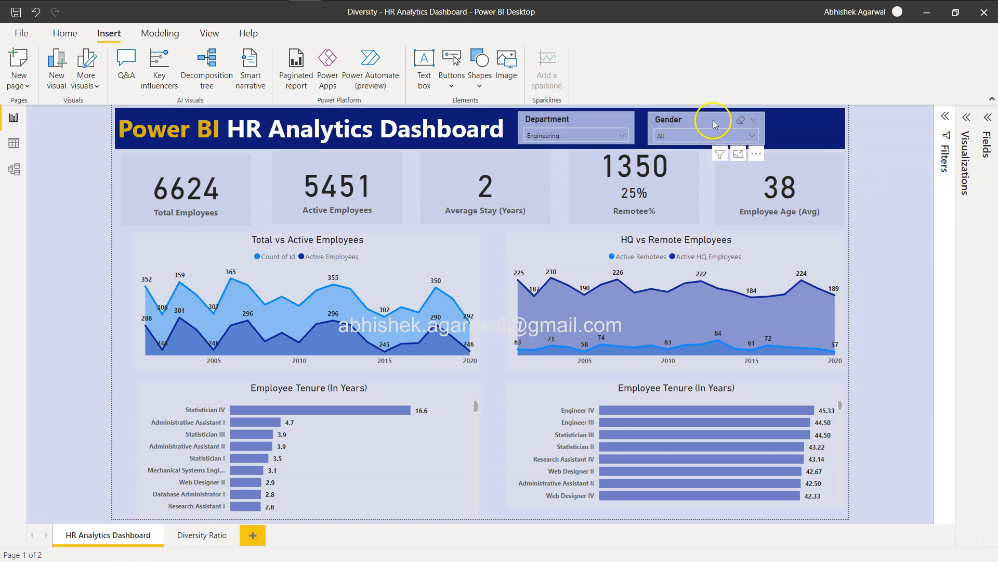
Expand the Fields pane showing the Ethnicity in Department and Human Resources tables
click(990, 120)
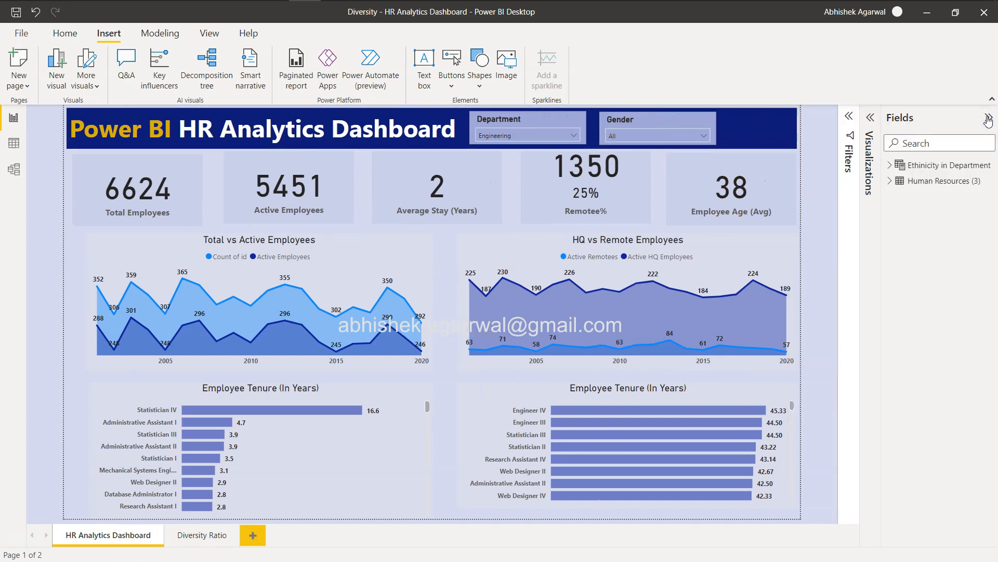
mouse_move(181, 540)
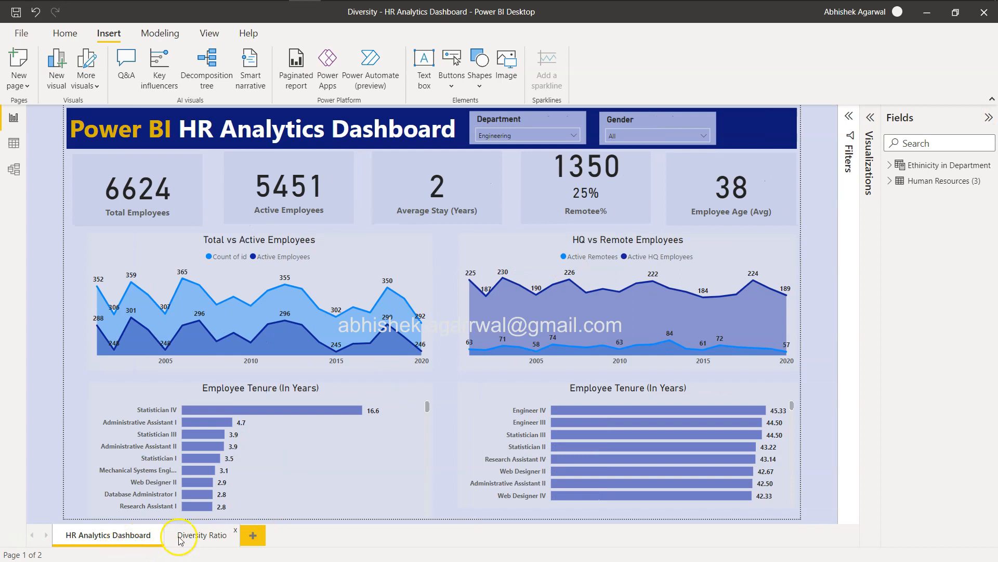
mouse_move(216, 535)
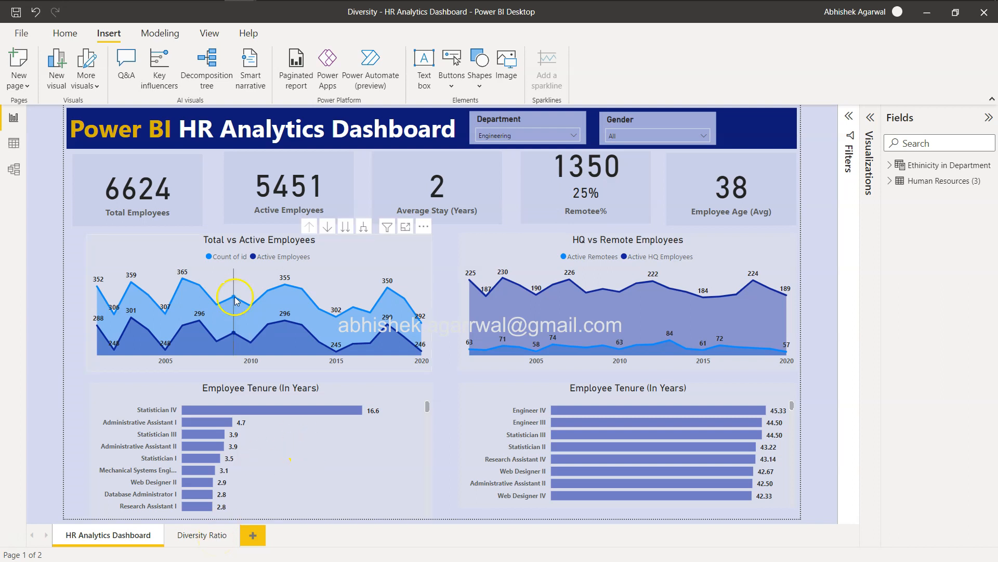
click(65, 33)
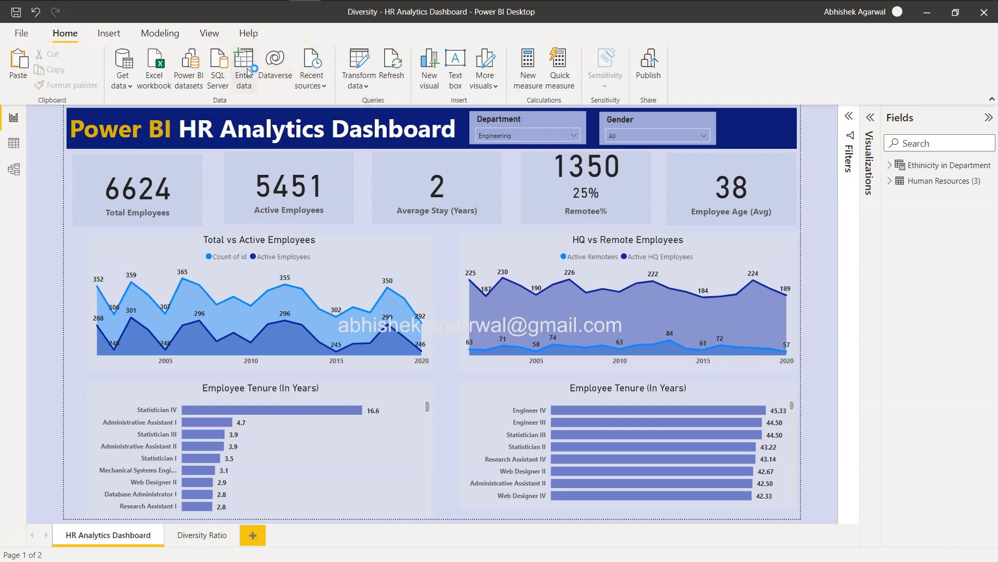
Enter a Dashboards table listing HR Analytics Dashboard and Diversity Ratio, and load it
click(244, 63)
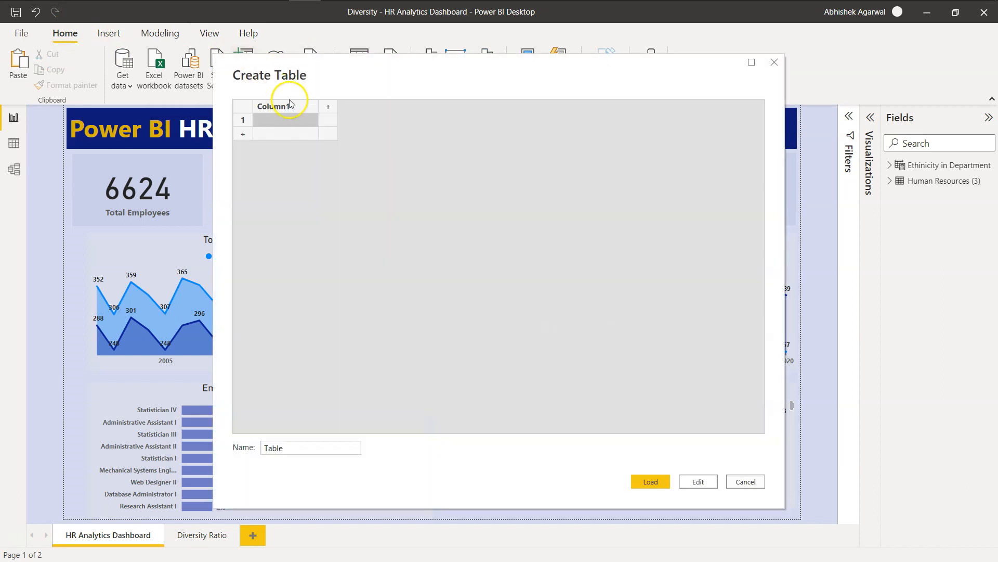
text(D)
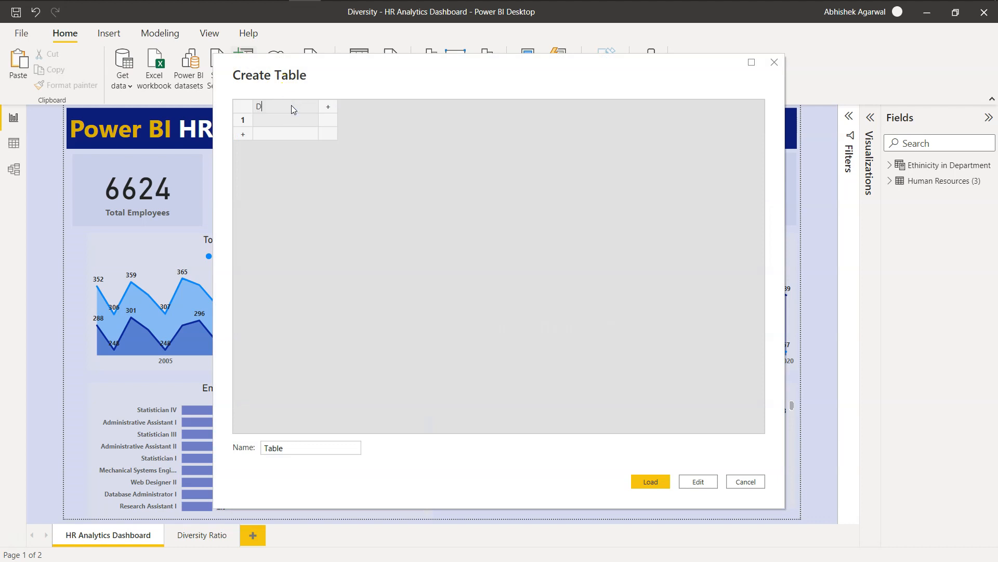
text(Dashboards)
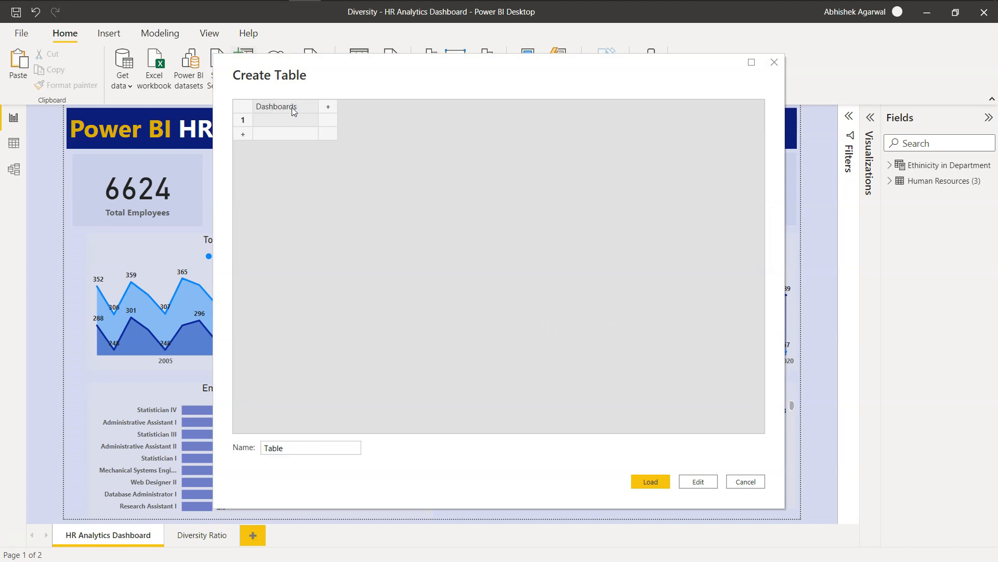
click(285, 120)
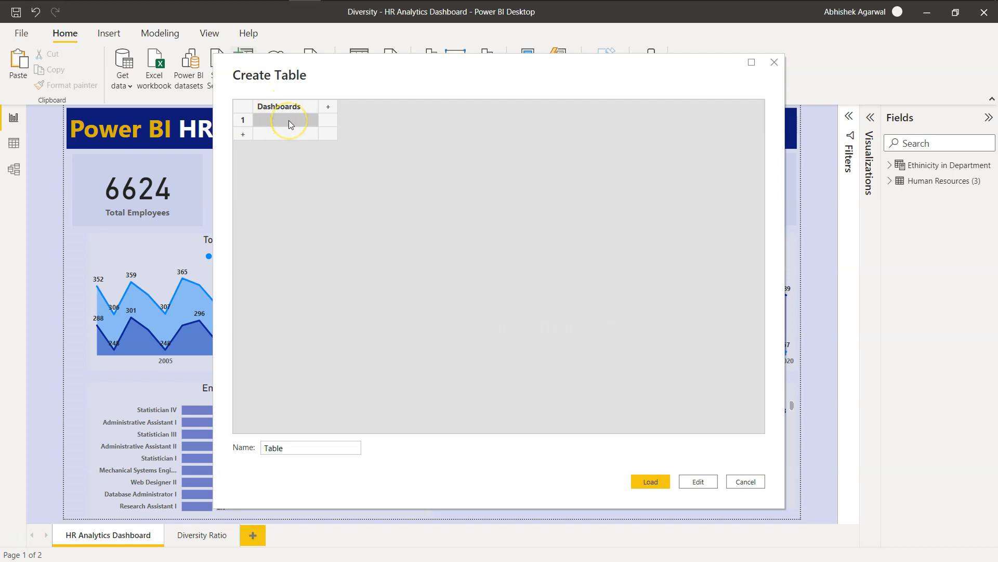
text(HR Analytics D...)
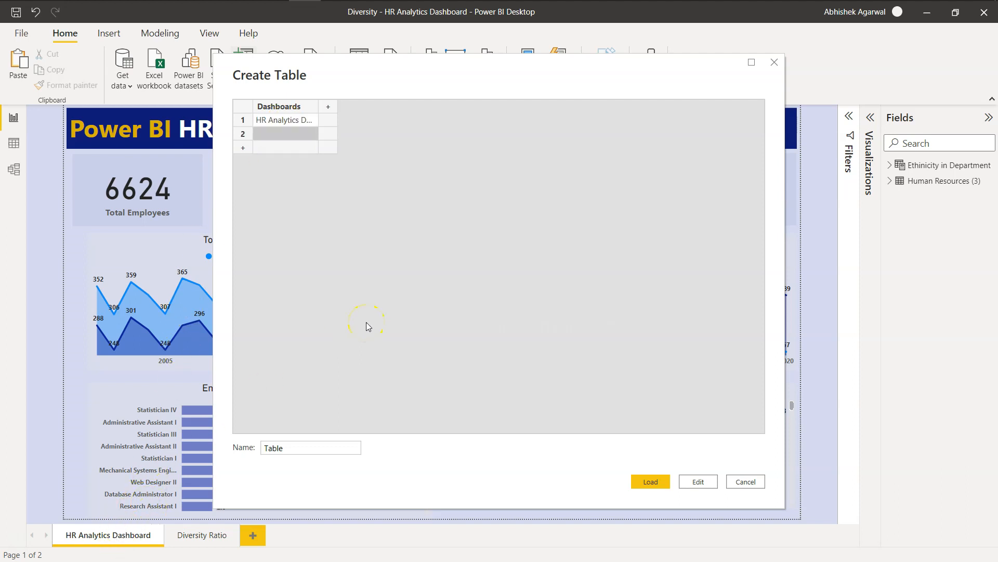
text(Diversity Ratio)
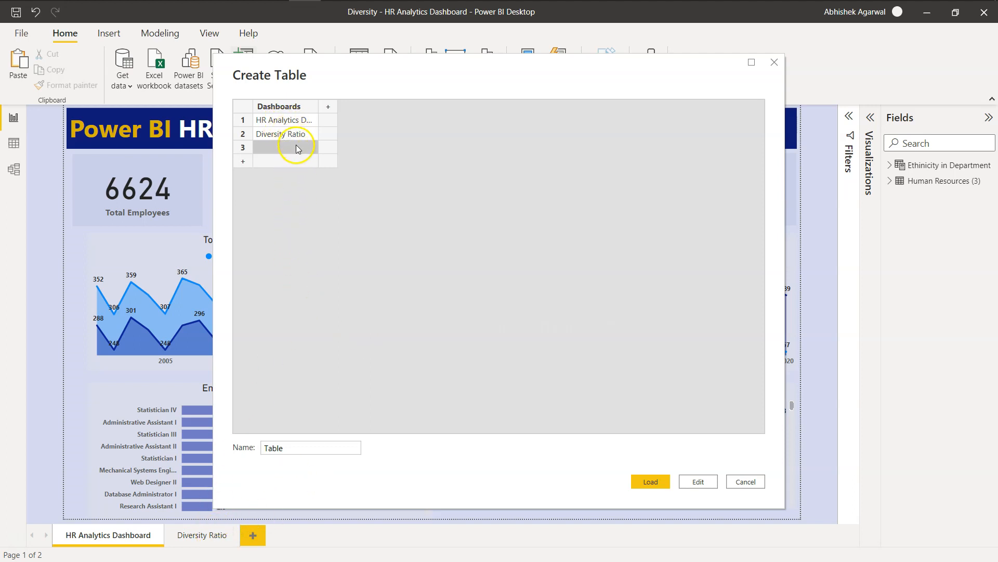
mouse_move(309, 322)
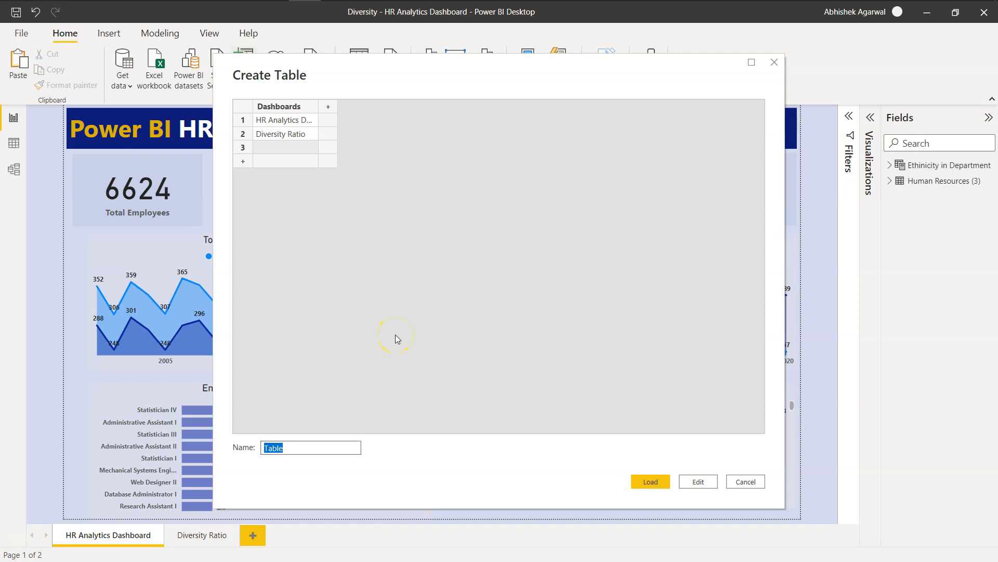
text(Dashboar)
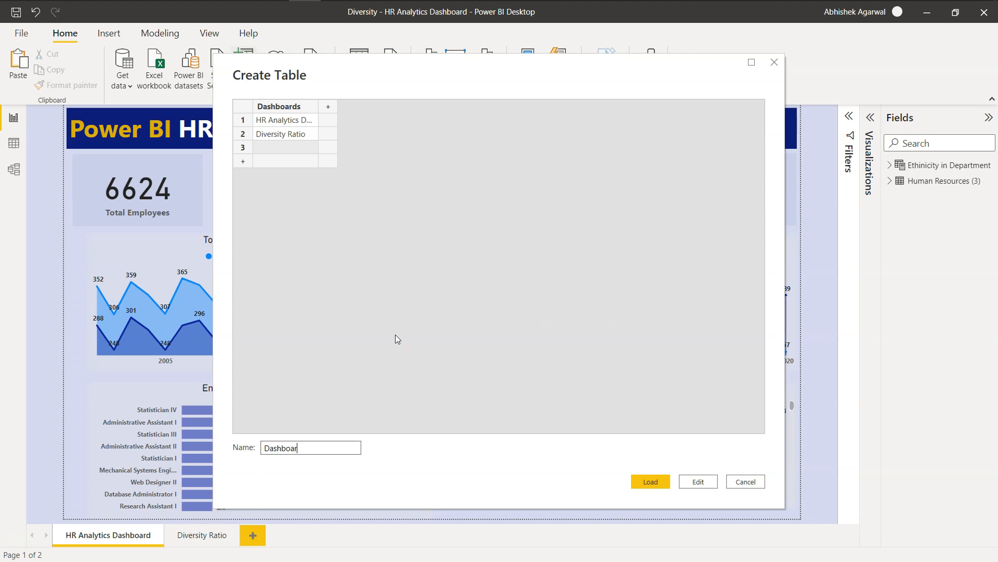
click(744, 480)
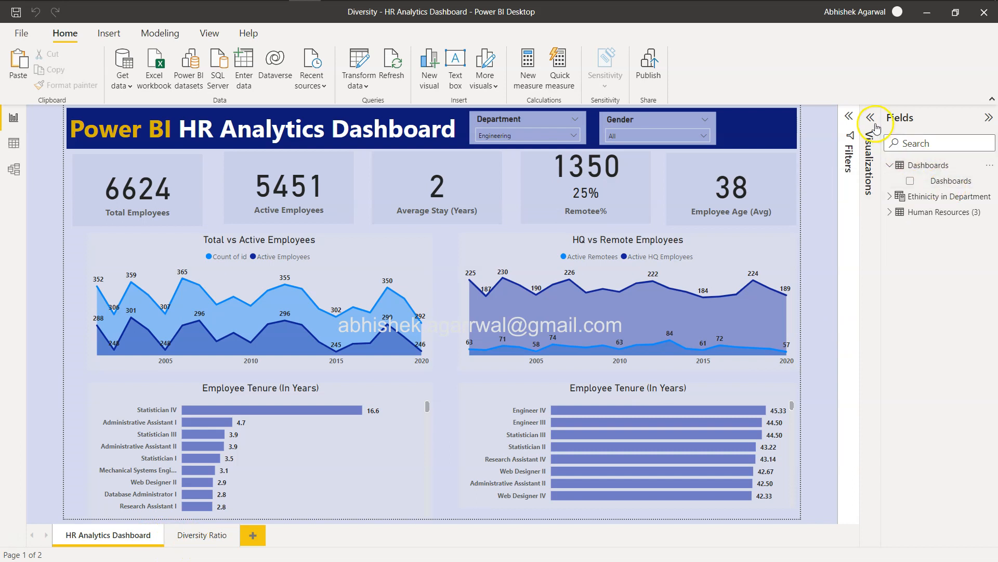
Insert a slicer on the Dashboards field, listing both page names, at the top-left
click(870, 116)
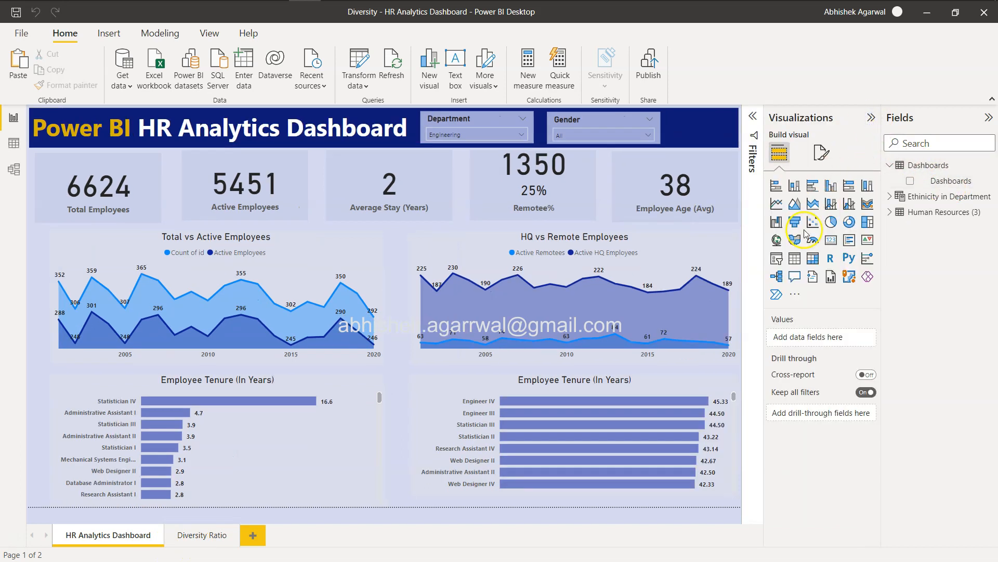
mouse_move(776, 266)
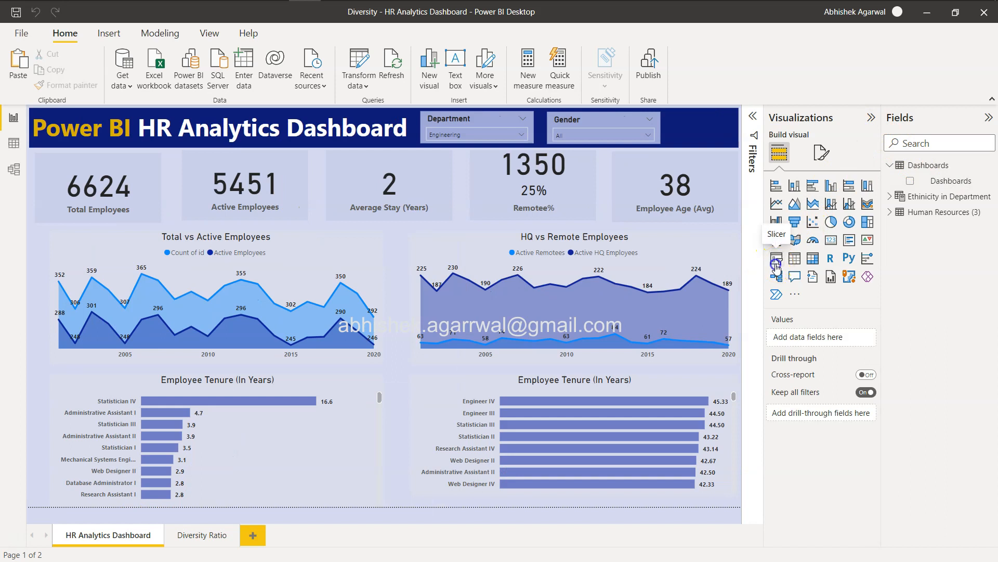
click(777, 266)
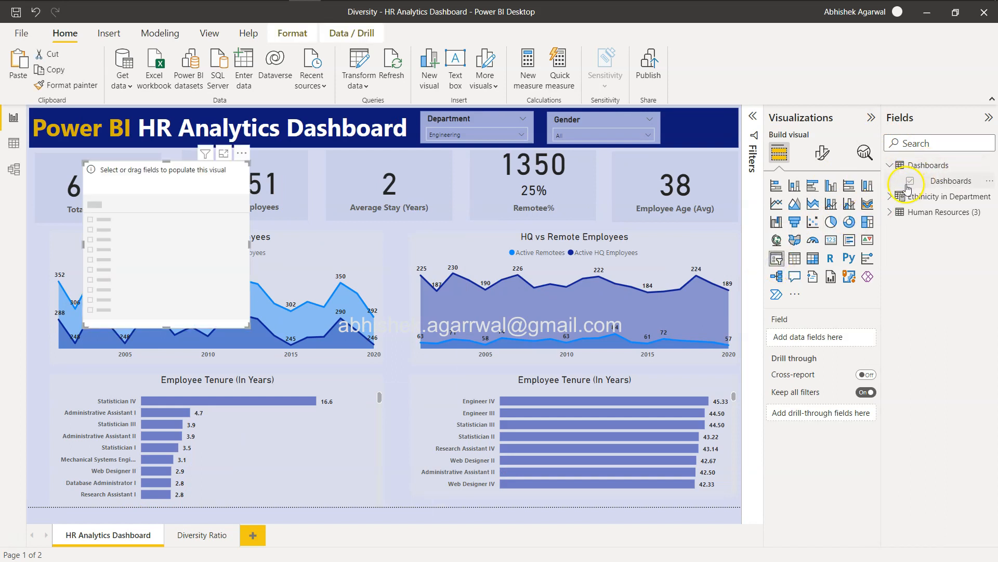
click(910, 182)
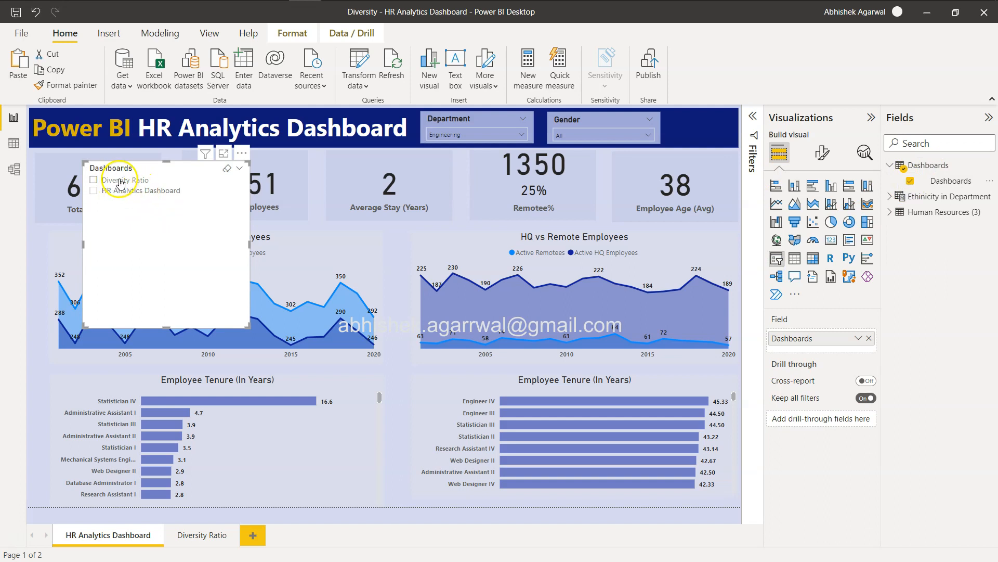
mouse_move(142, 298)
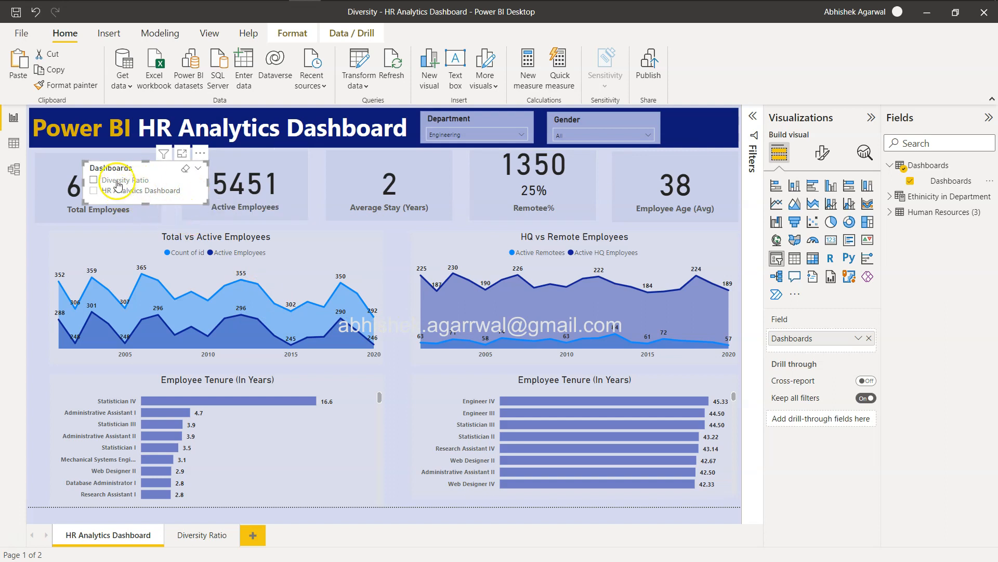
click(95, 190)
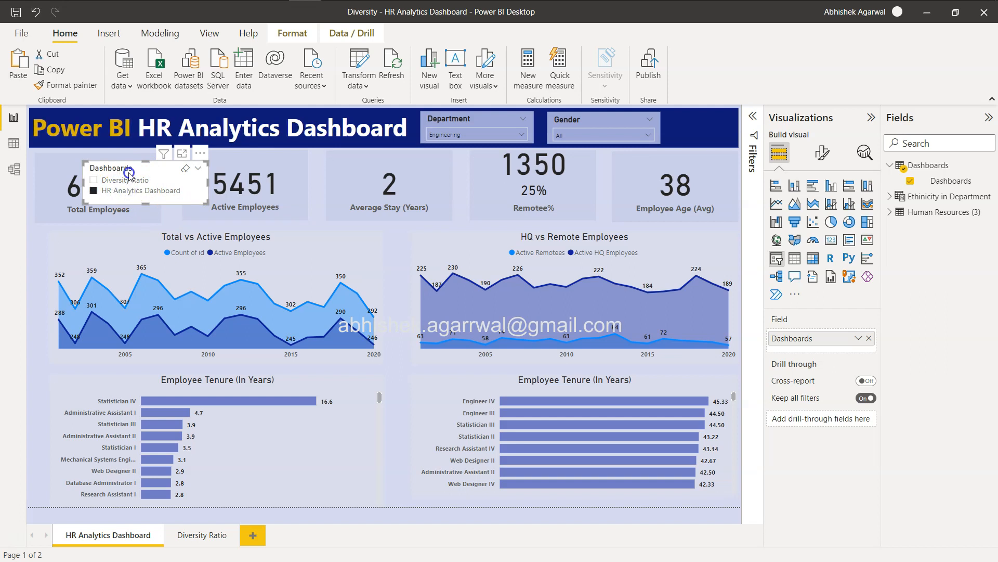
mouse_move(158, 194)
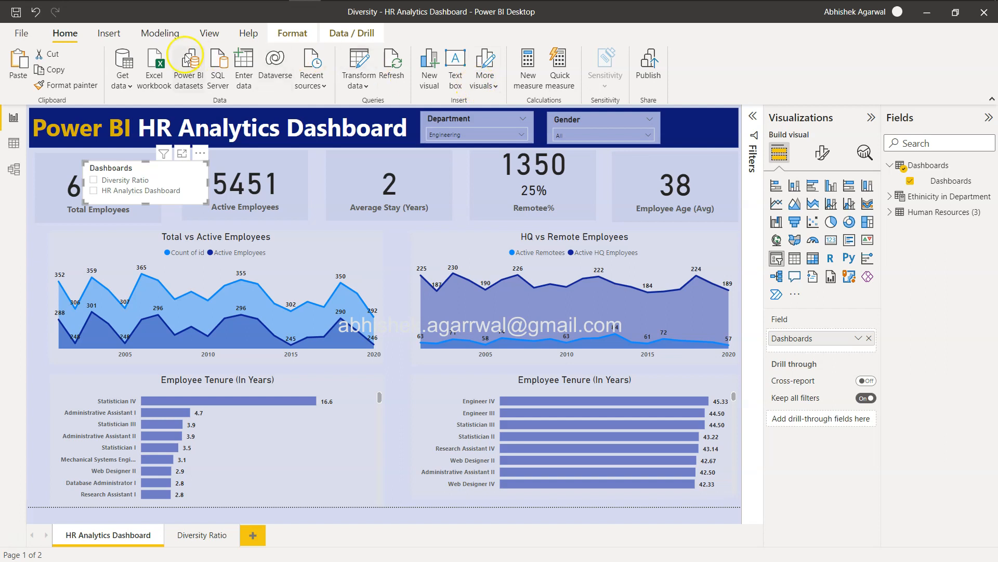
Insert a blank button with the text 'Visit' and drag it under the Dashboards slicer
click(108, 34)
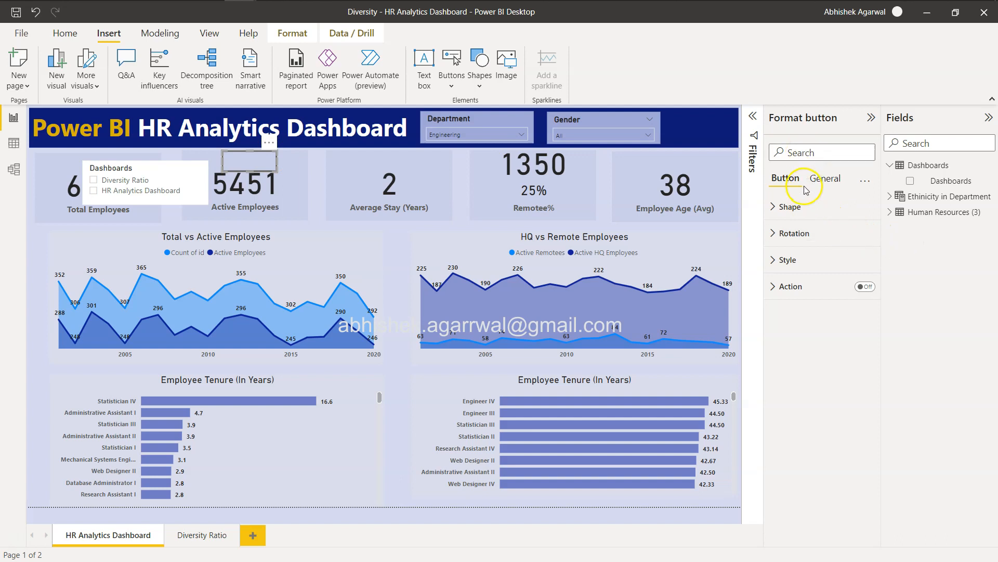
click(790, 260)
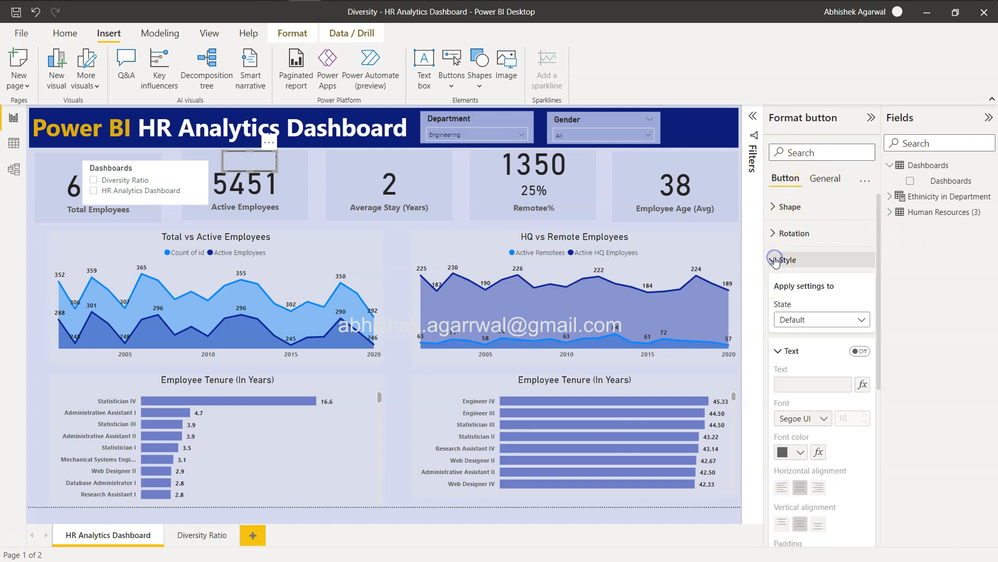
click(859, 351)
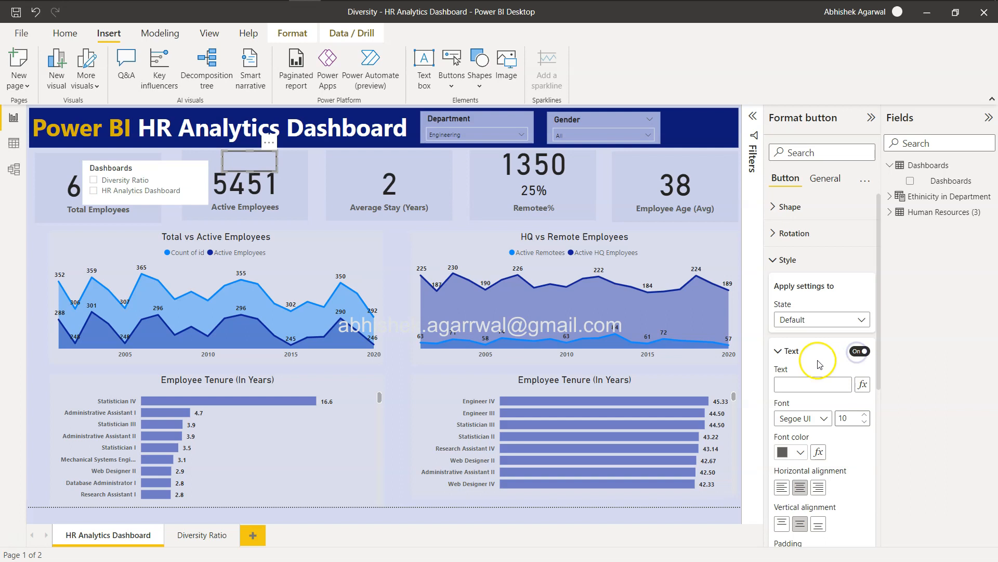
click(814, 384)
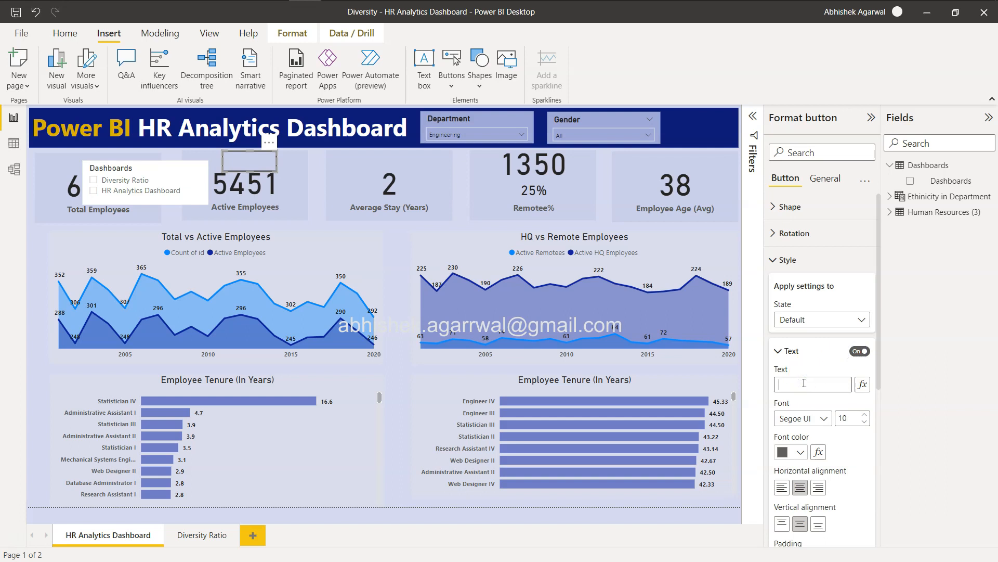
text(Visit)
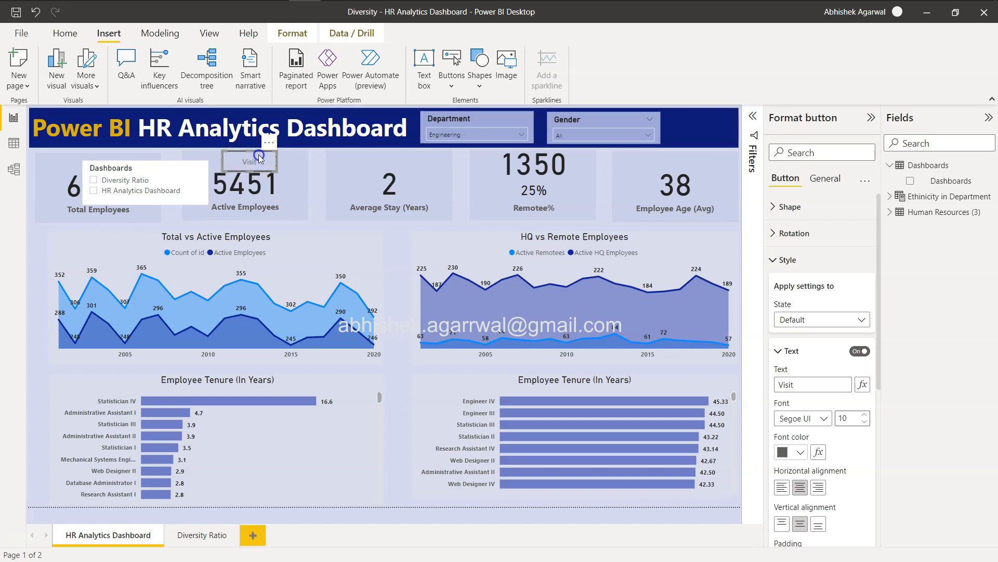
drag(258, 161, 178, 218)
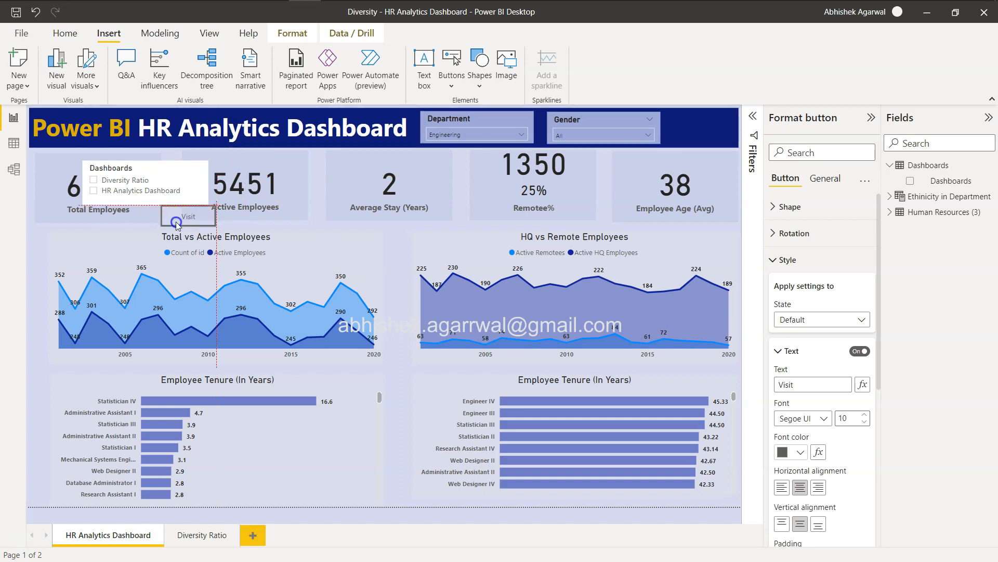
drag(188, 216, 126, 232)
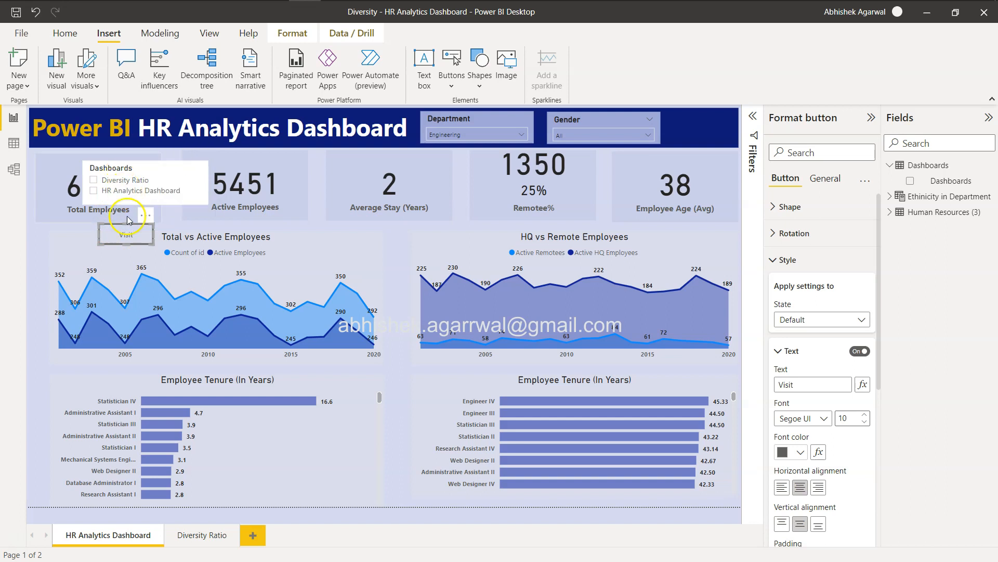
mouse_move(807, 291)
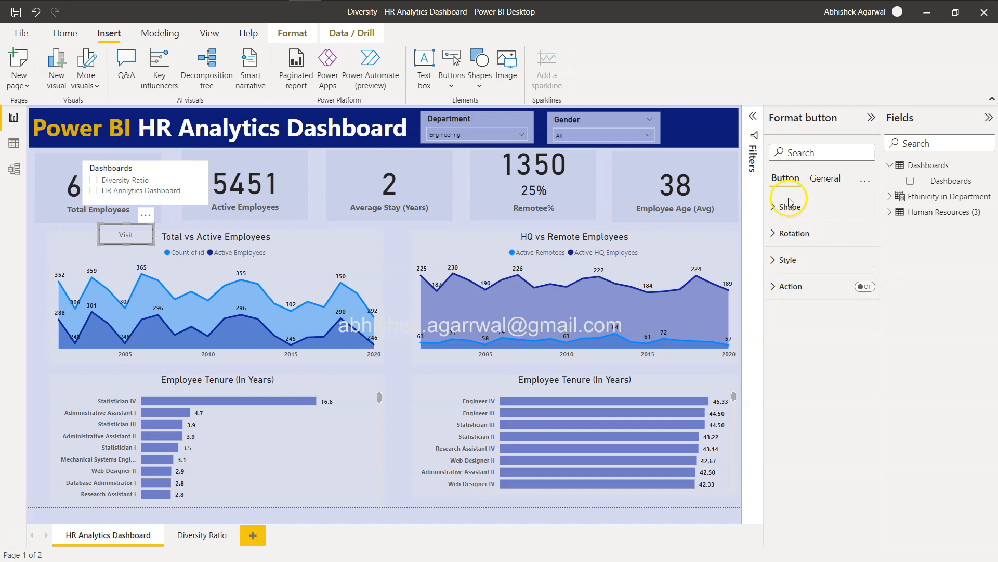
Turn on the Visit button's Action with Type set to Page navigation
click(865, 286)
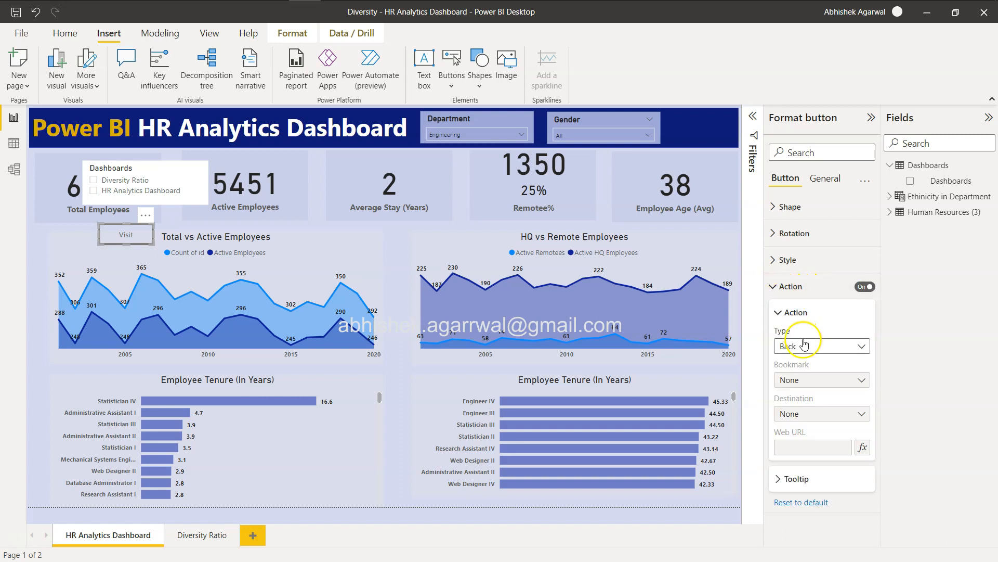
click(821, 346)
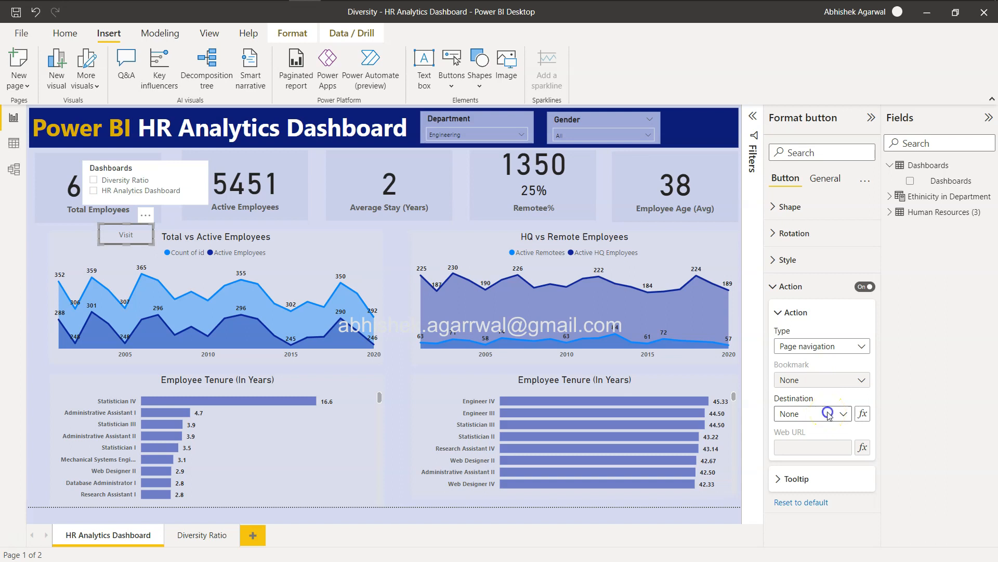
click(842, 413)
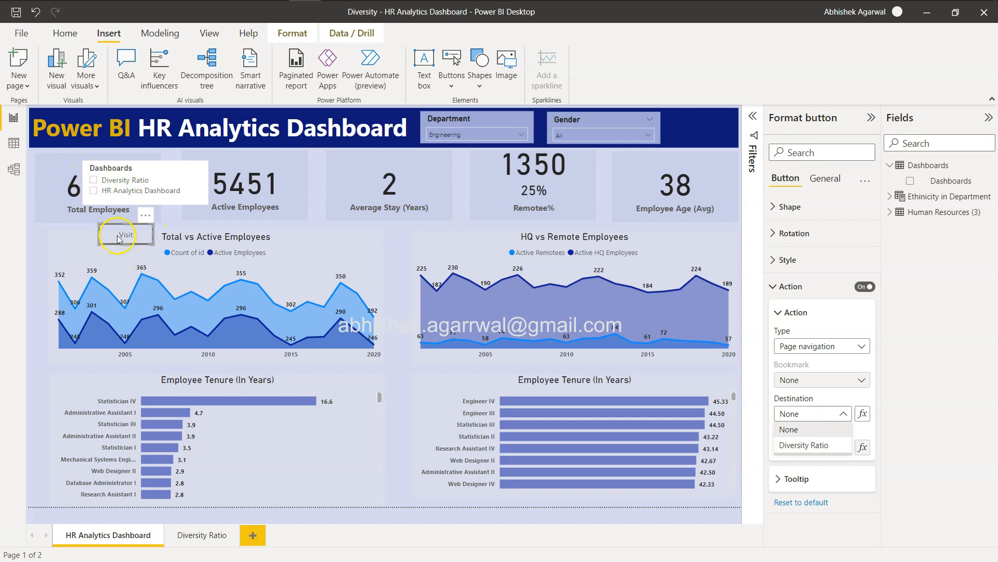
mouse_move(134, 188)
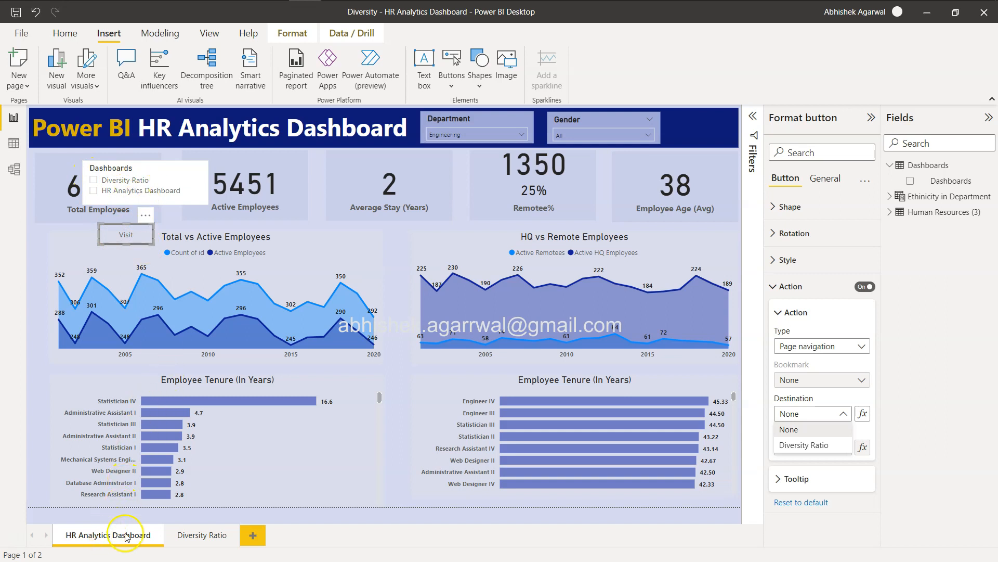
mouse_move(168, 373)
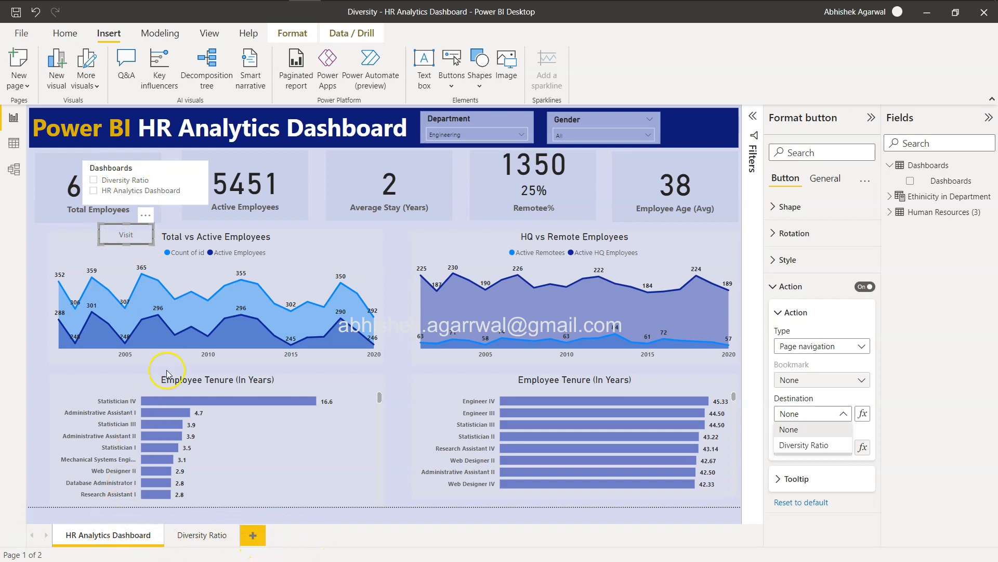
mouse_move(156, 215)
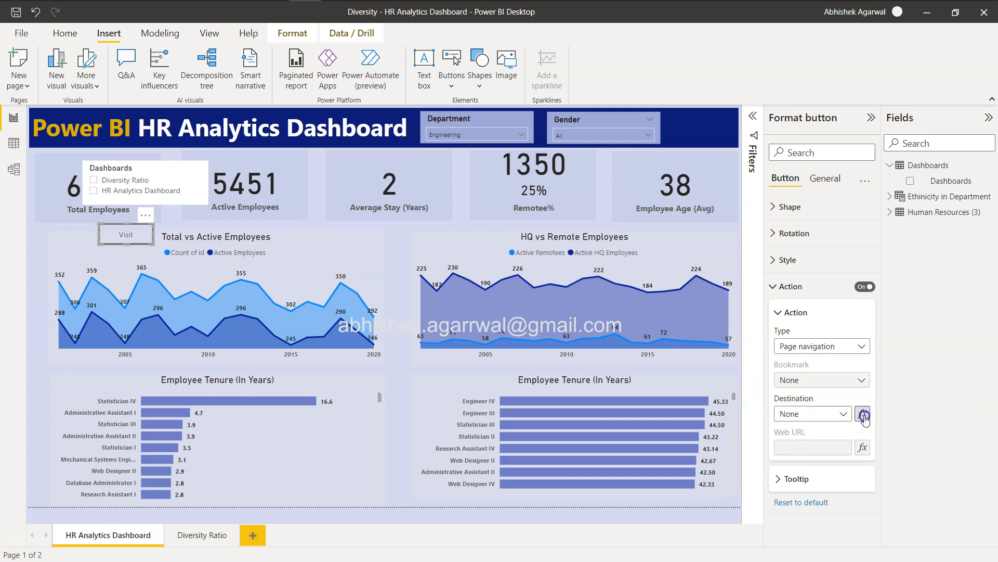
Set the Destination to Field value based on Dashboards (First)
click(863, 412)
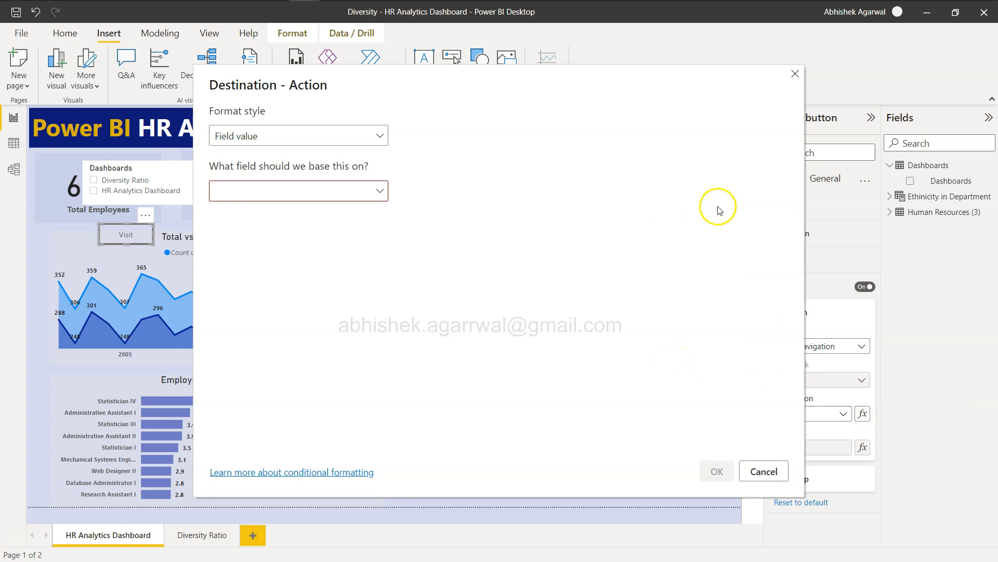
mouse_move(528, 331)
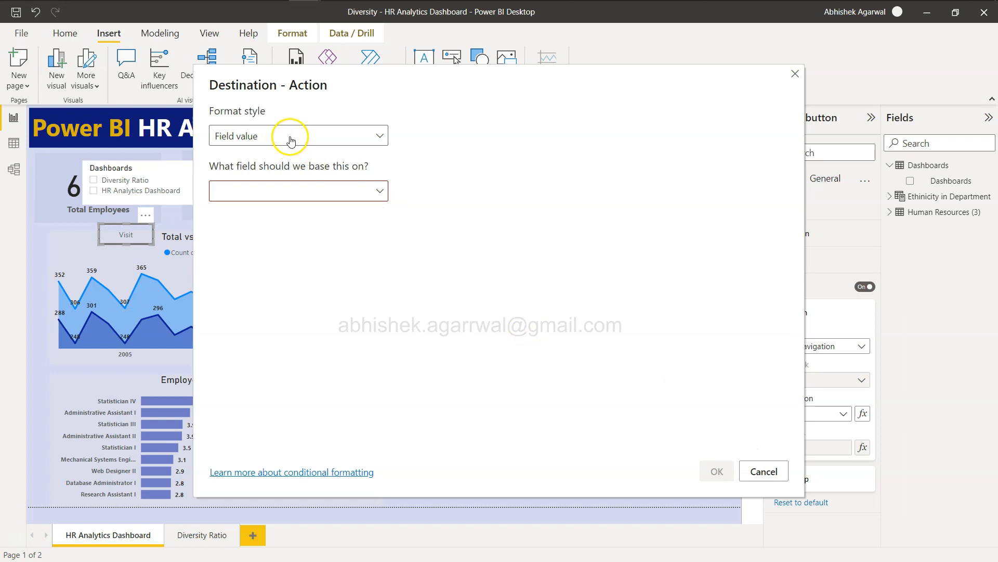
click(298, 190)
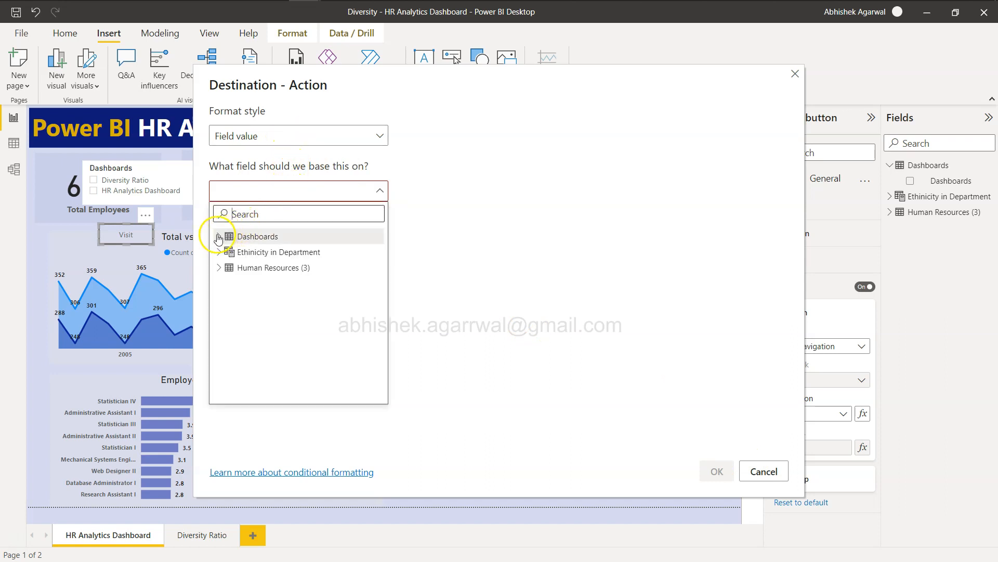
click(258, 236)
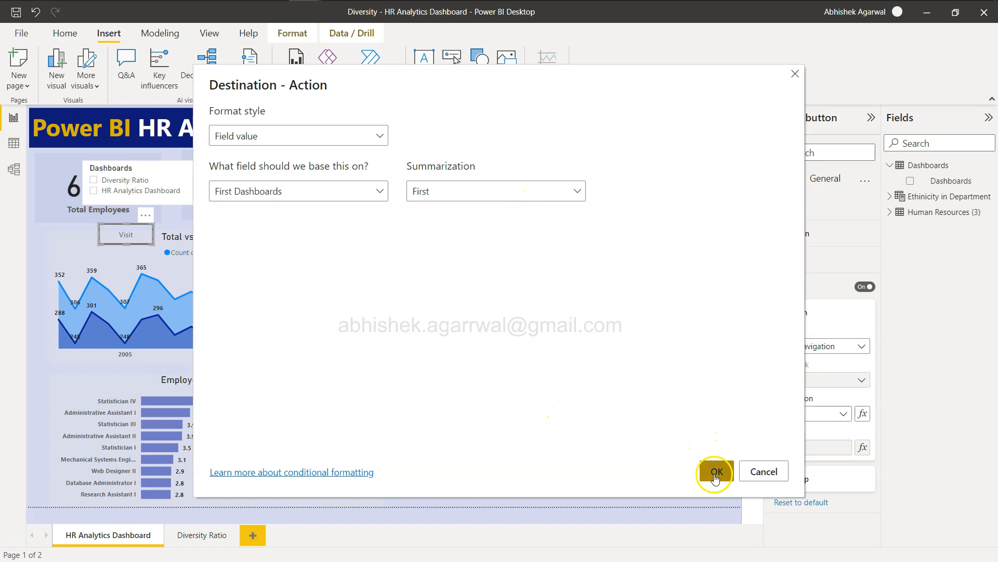
click(715, 471)
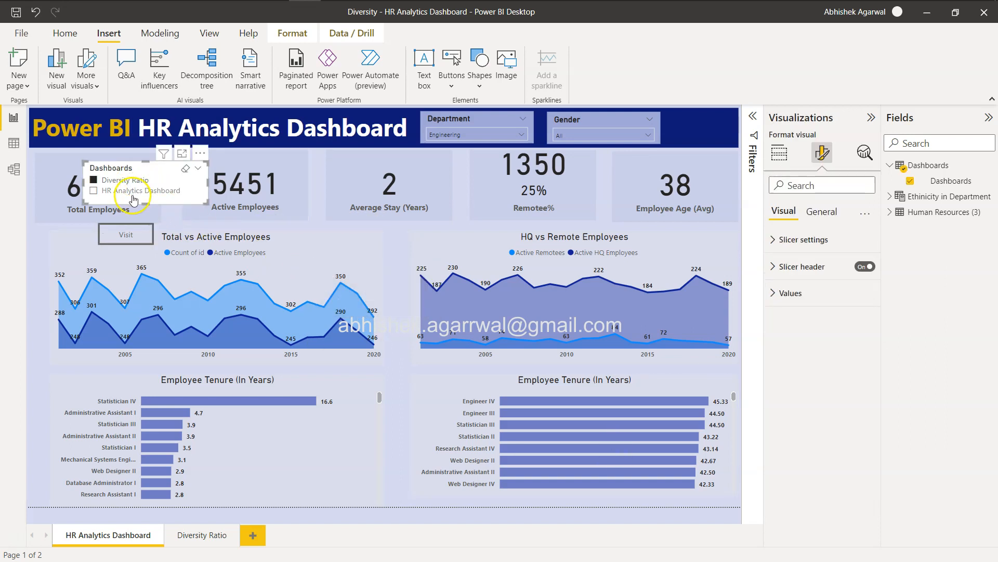
mouse_move(125, 234)
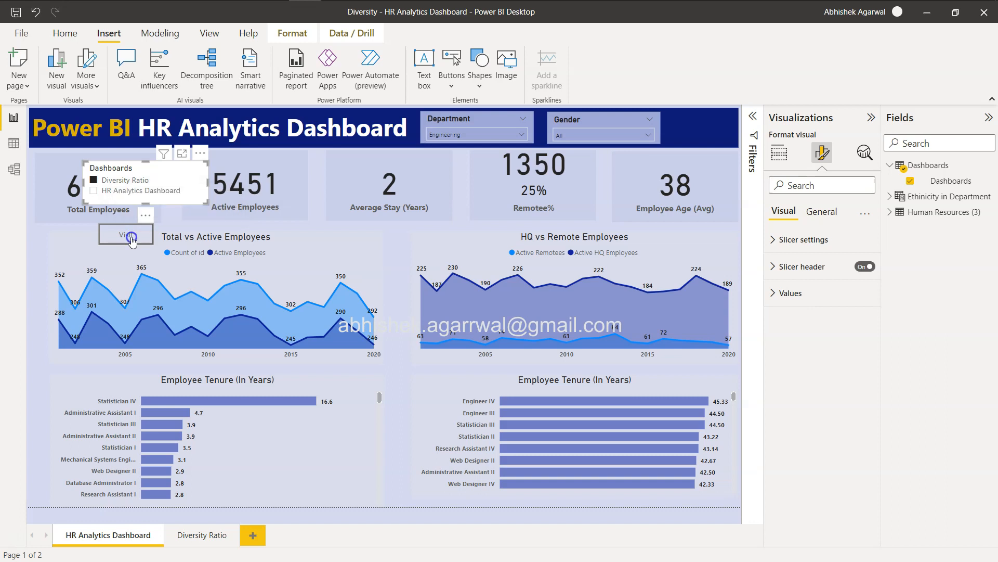
Switch to the Diversity Ratio page, then back to the HR Analytics Dashboard page
click(202, 535)
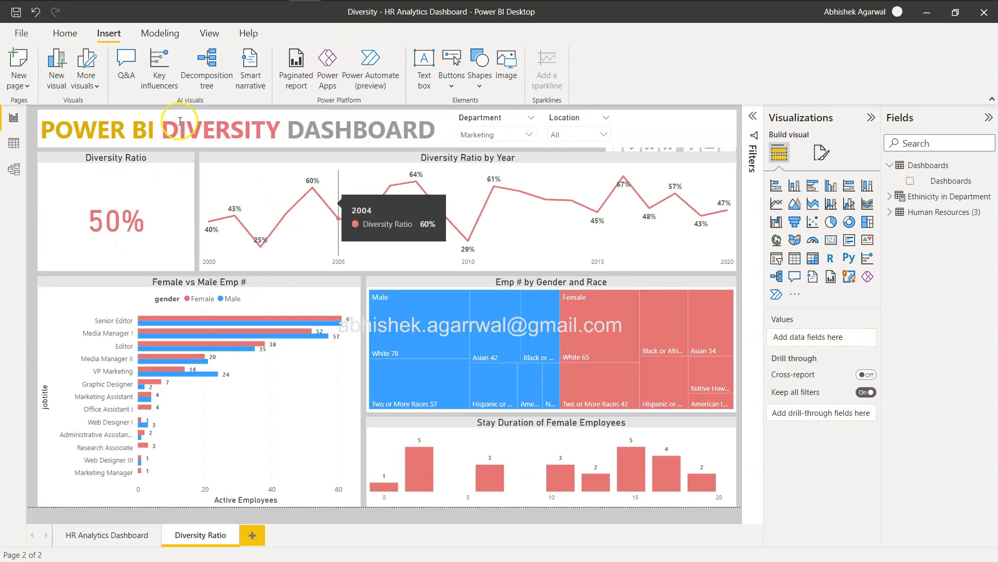
mouse_move(165, 246)
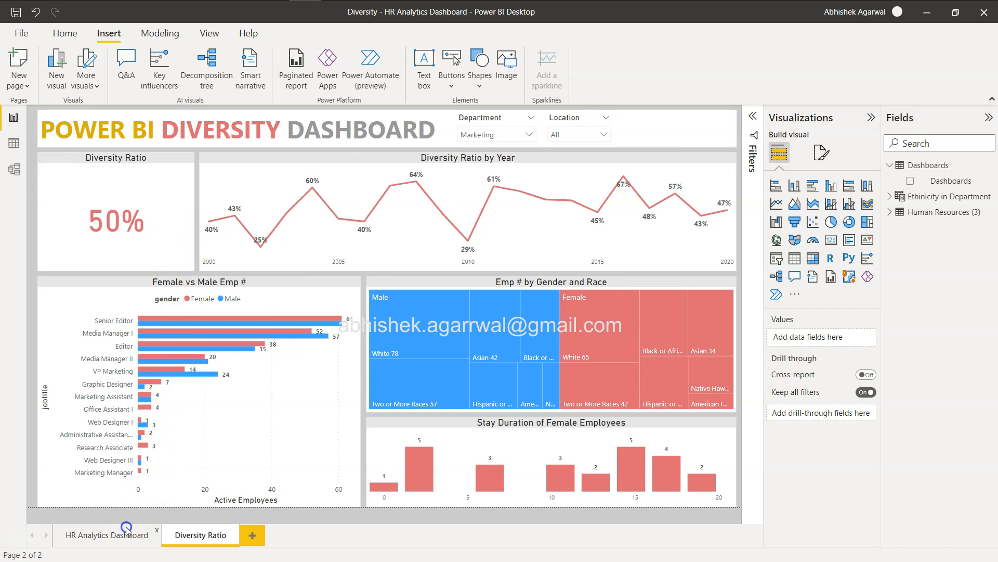
click(105, 535)
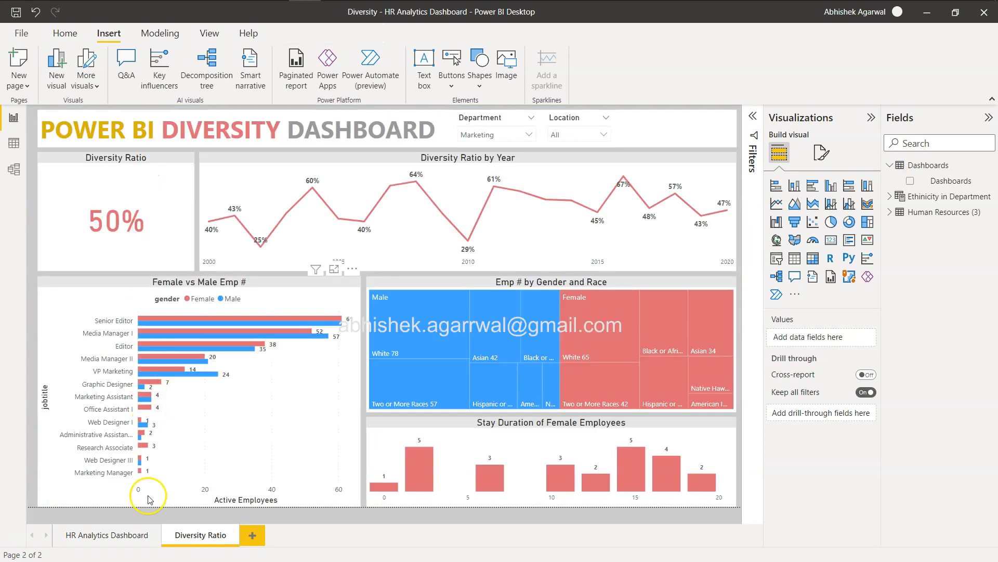
On the HR Analytics Dashboard page, turn on Single select in the Dashboards slicer's selection settings
click(108, 536)
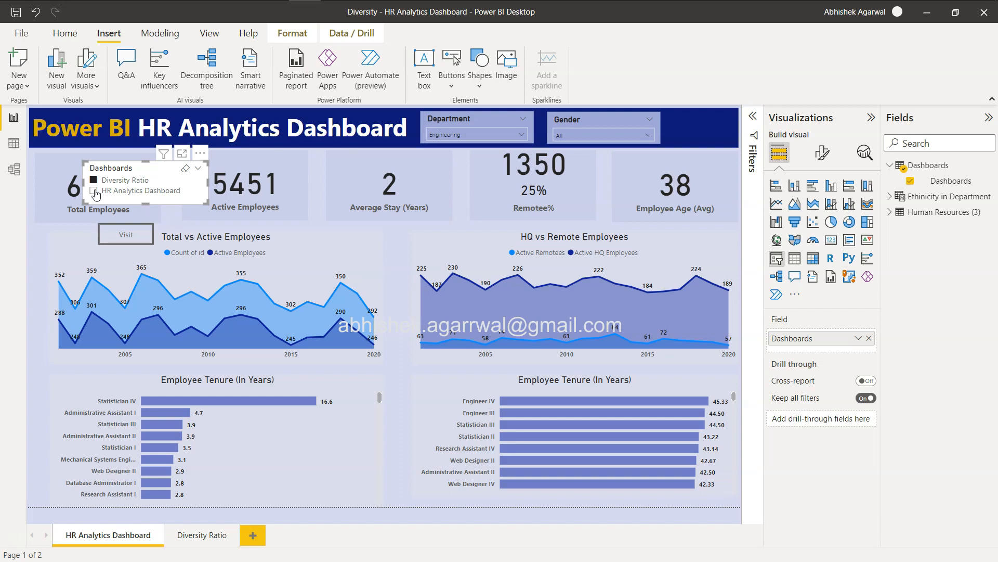
click(94, 191)
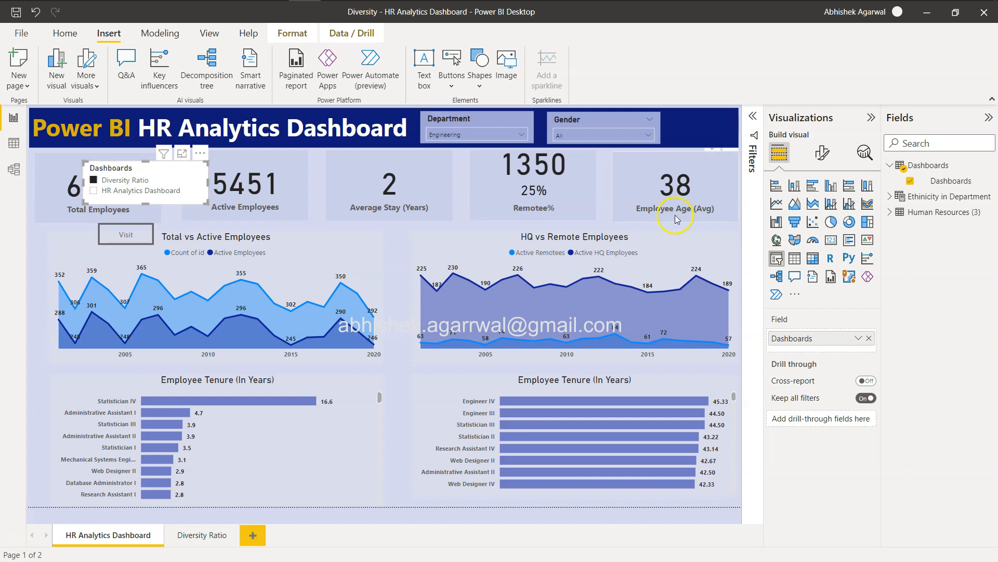
click(821, 153)
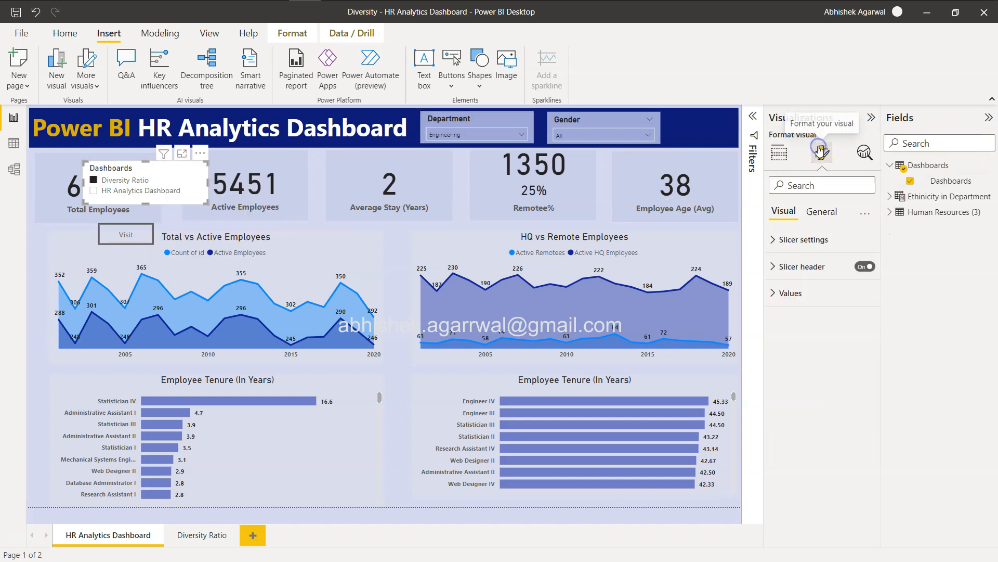
click(804, 240)
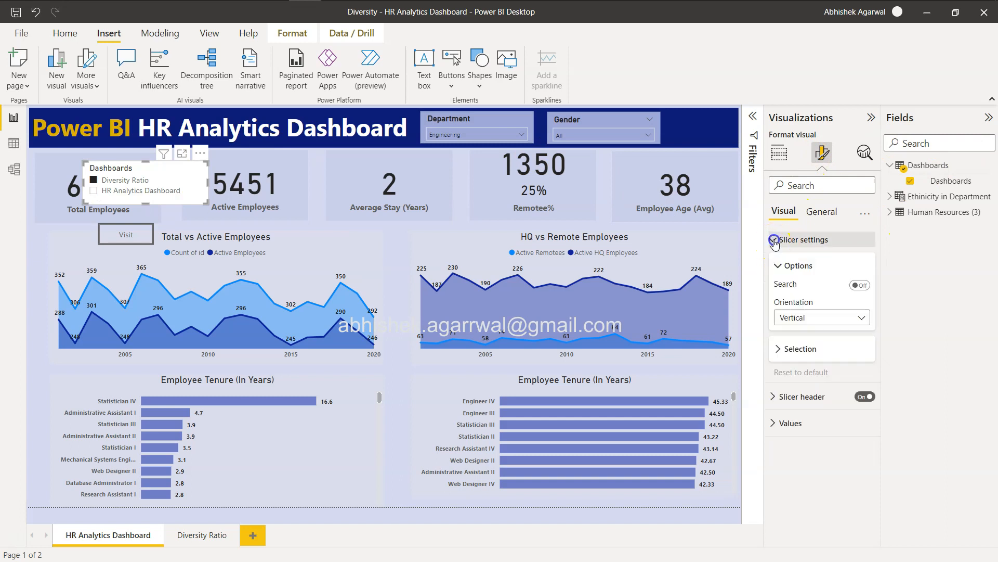
click(795, 349)
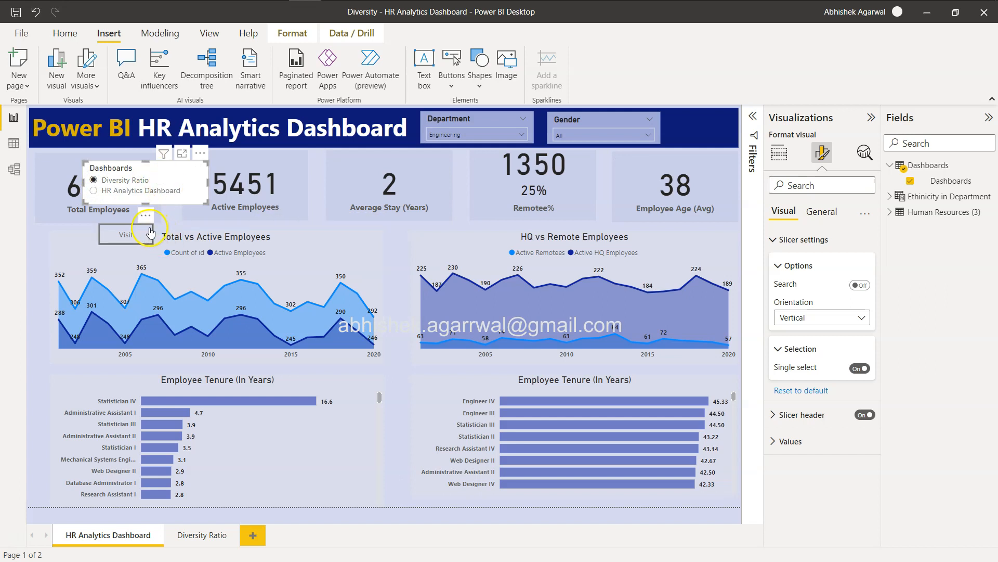
Copy the Visit button and Dashboards slicer onto the Diversity Ratio page with Don't sync
click(125, 235)
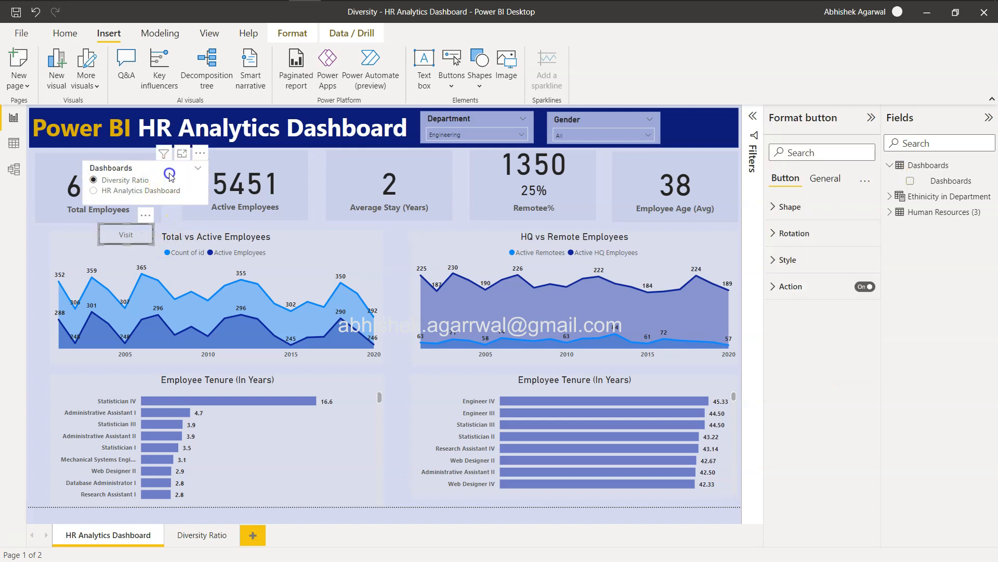
click(187, 318)
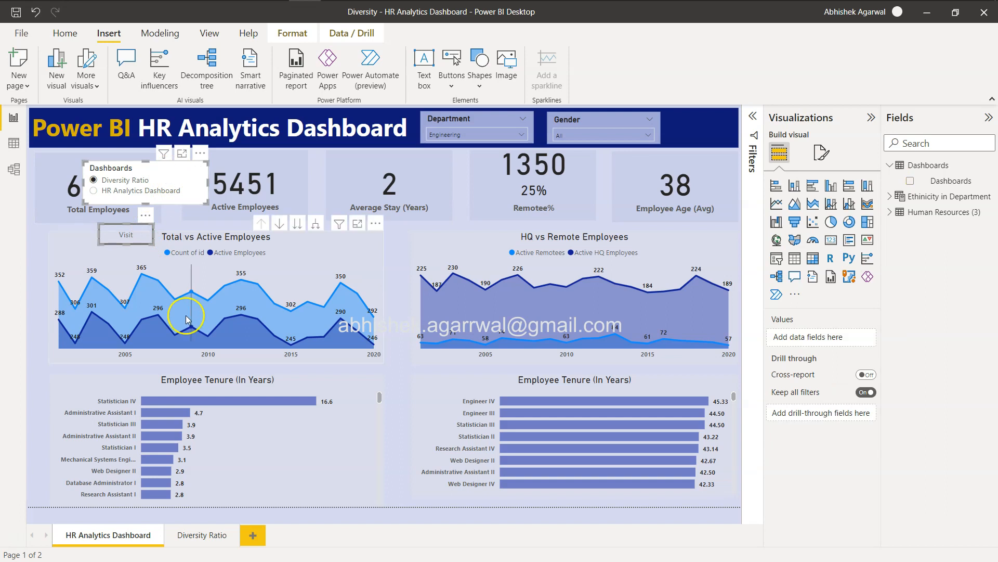
click(201, 535)
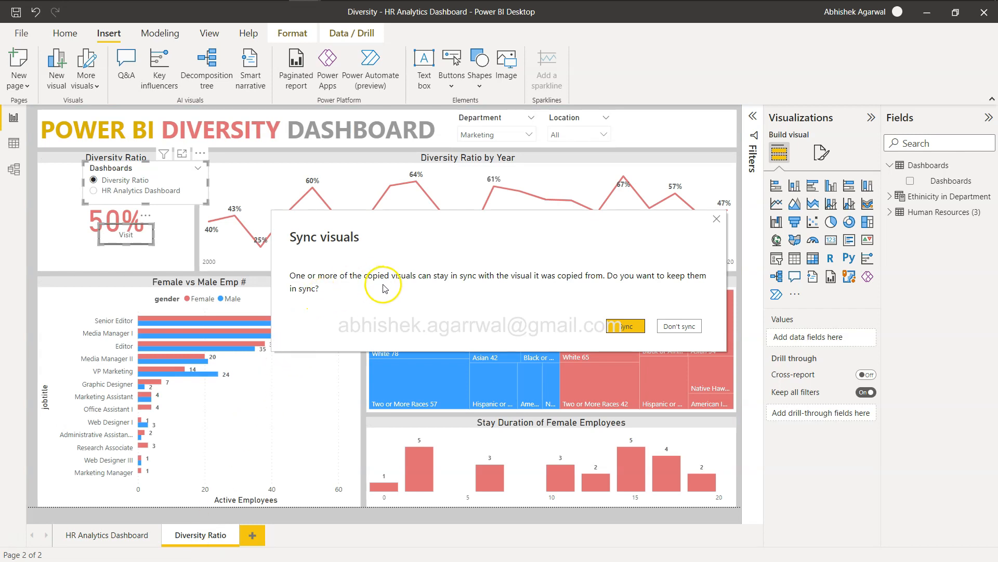
mouse_move(463, 285)
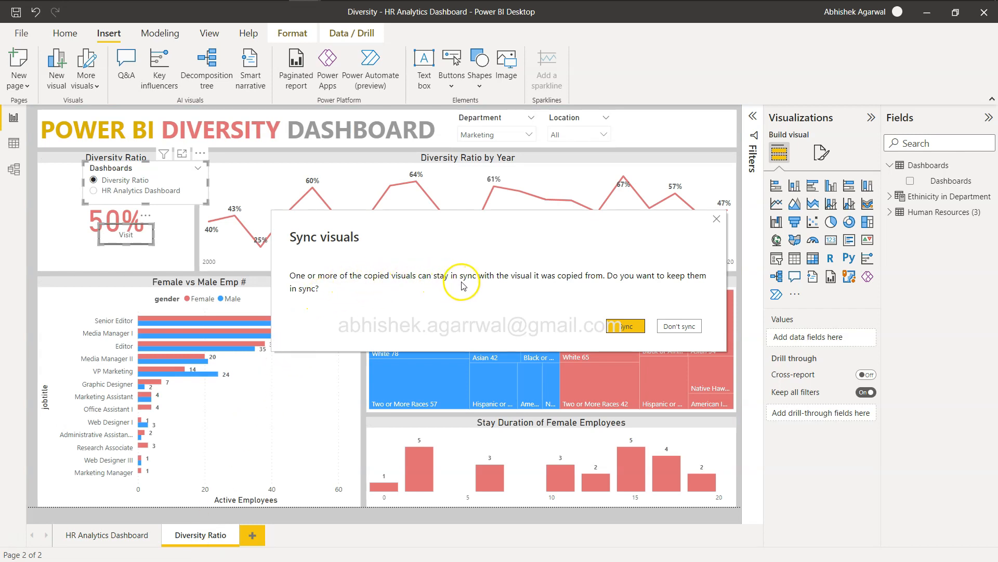
mouse_move(595, 282)
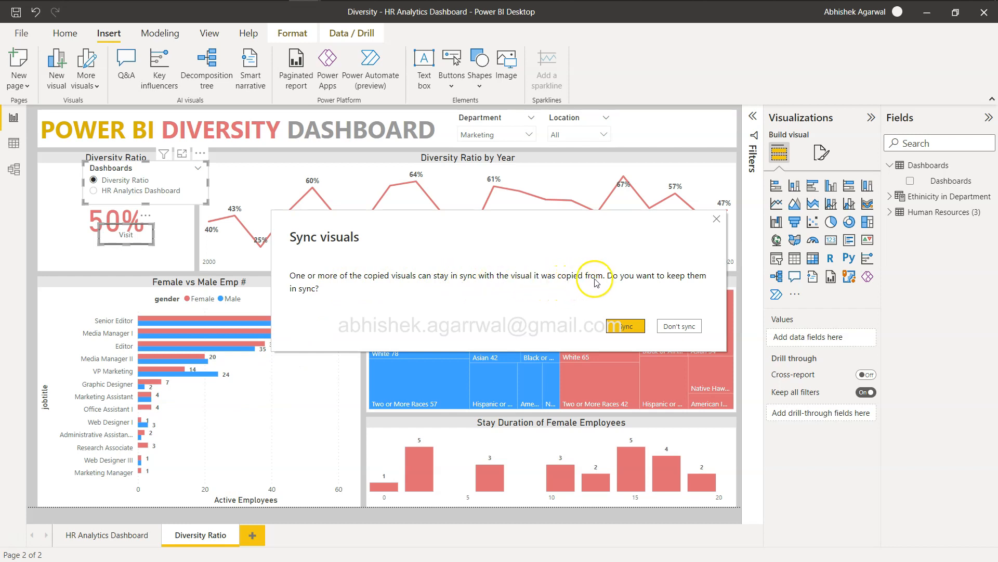
mouse_move(597, 285)
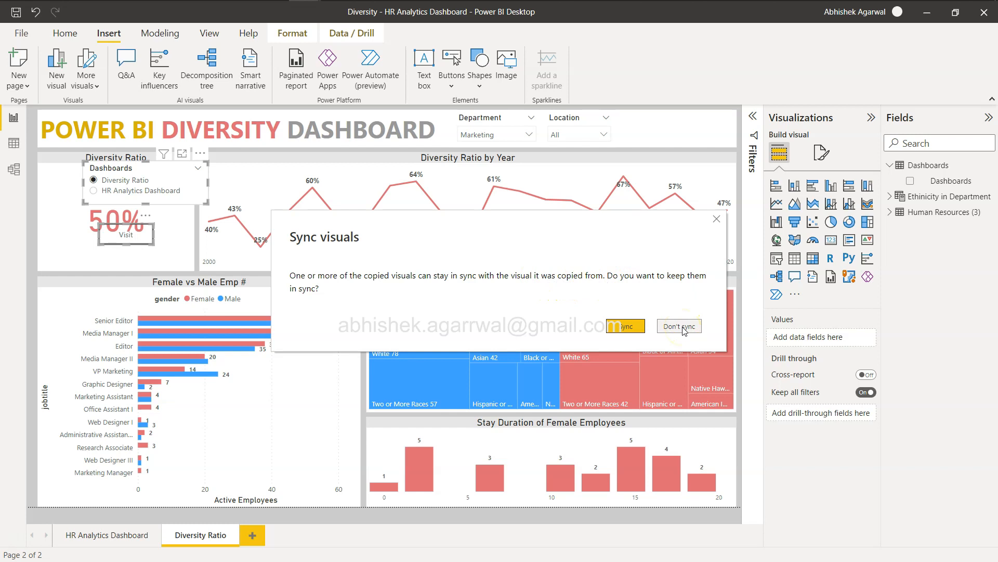
click(678, 326)
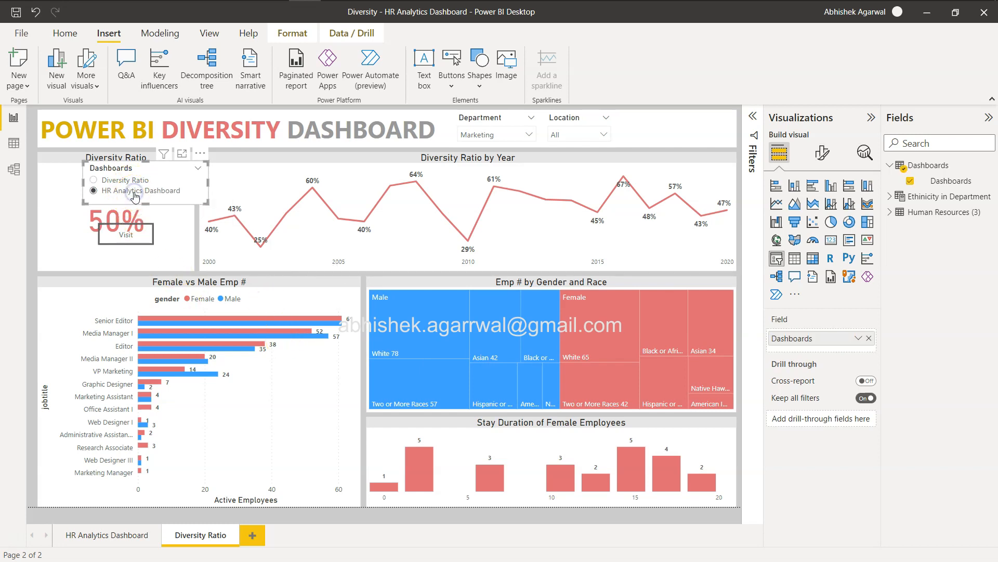
mouse_move(126, 234)
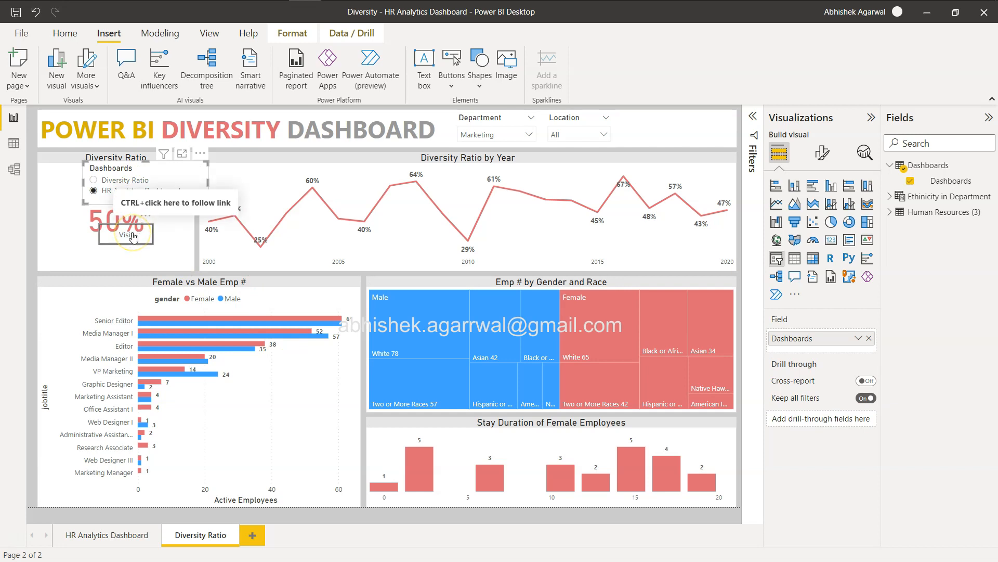
click(106, 535)
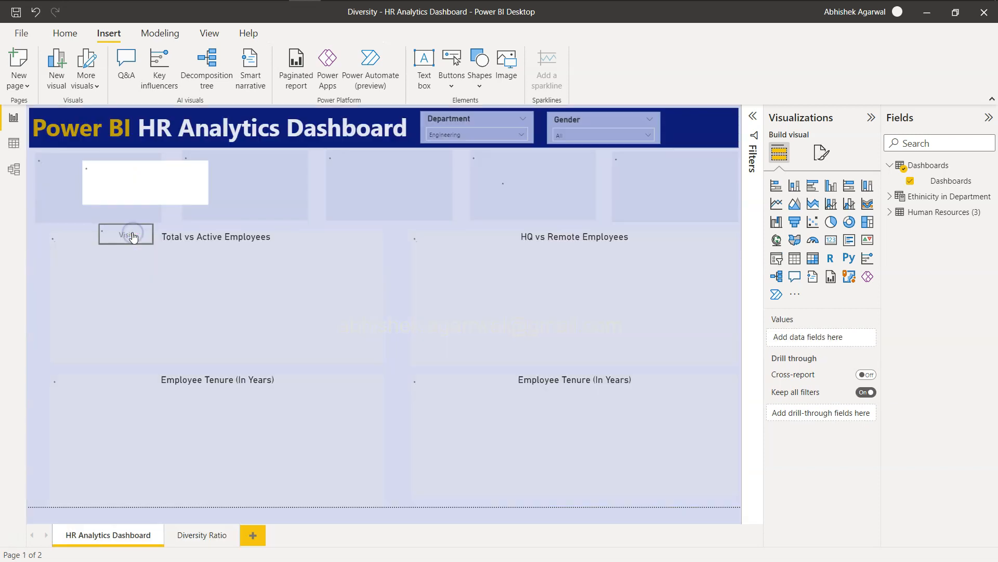
click(144, 182)
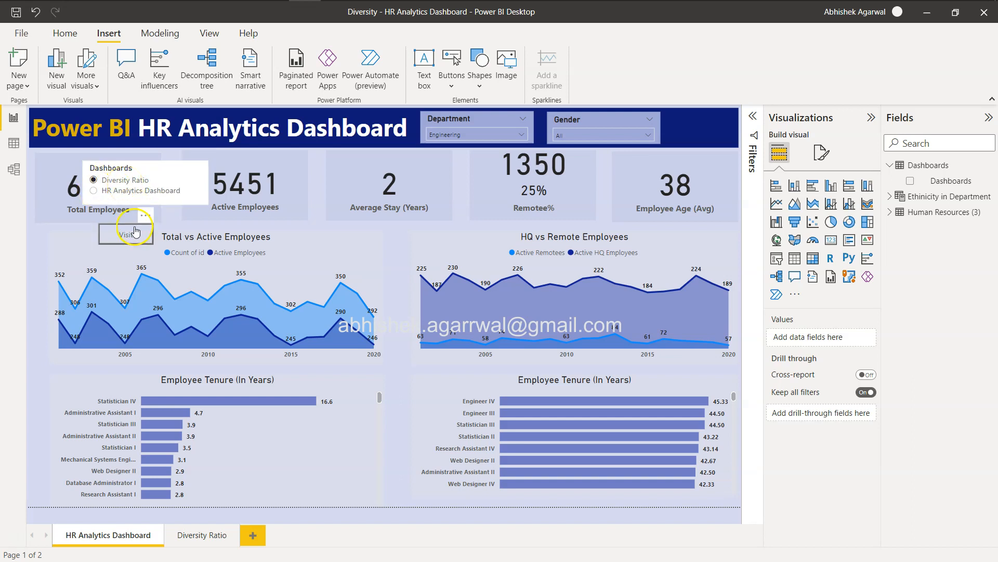
click(201, 535)
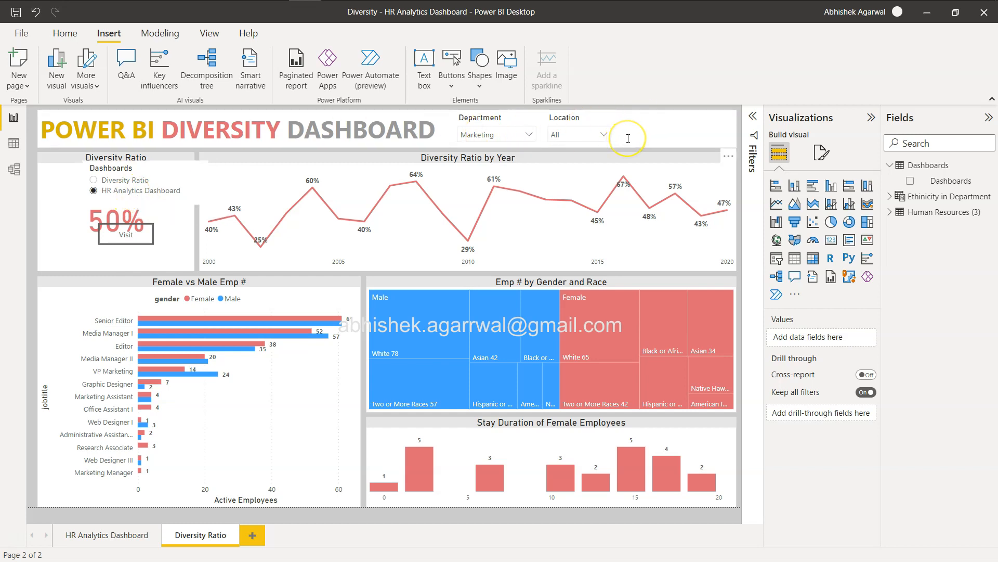
mouse_move(627, 139)
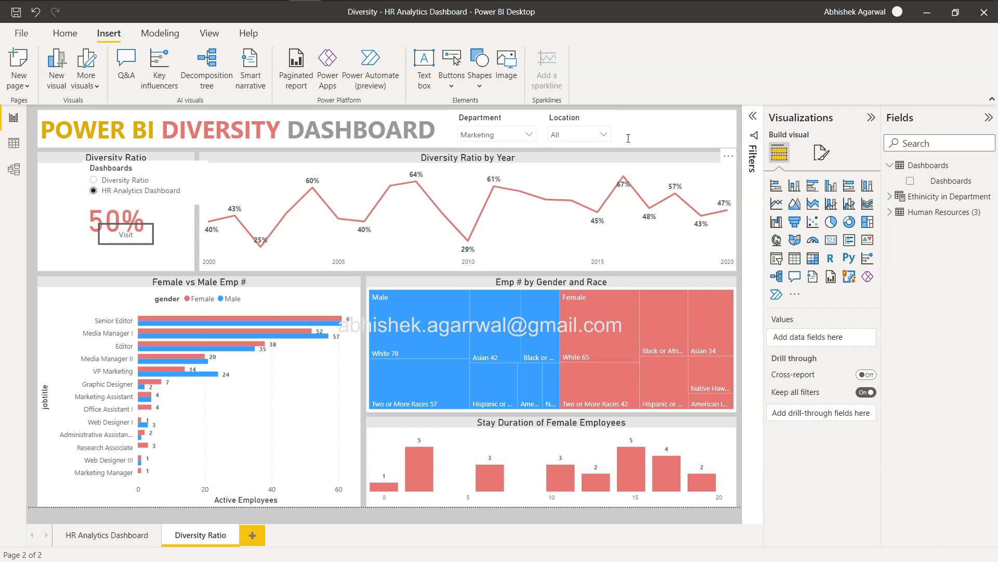
mouse_move(228, 330)
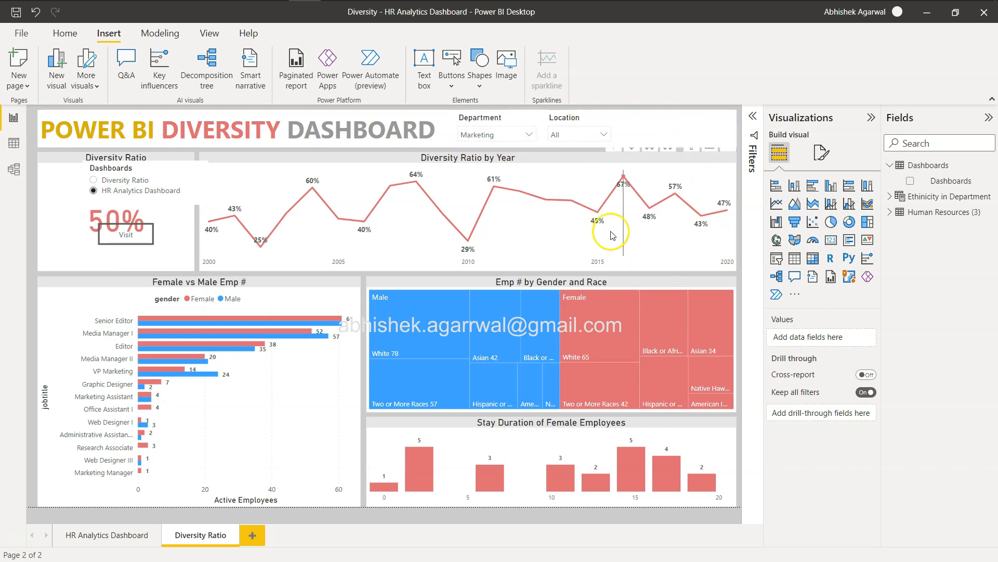
mouse_move(576, 155)
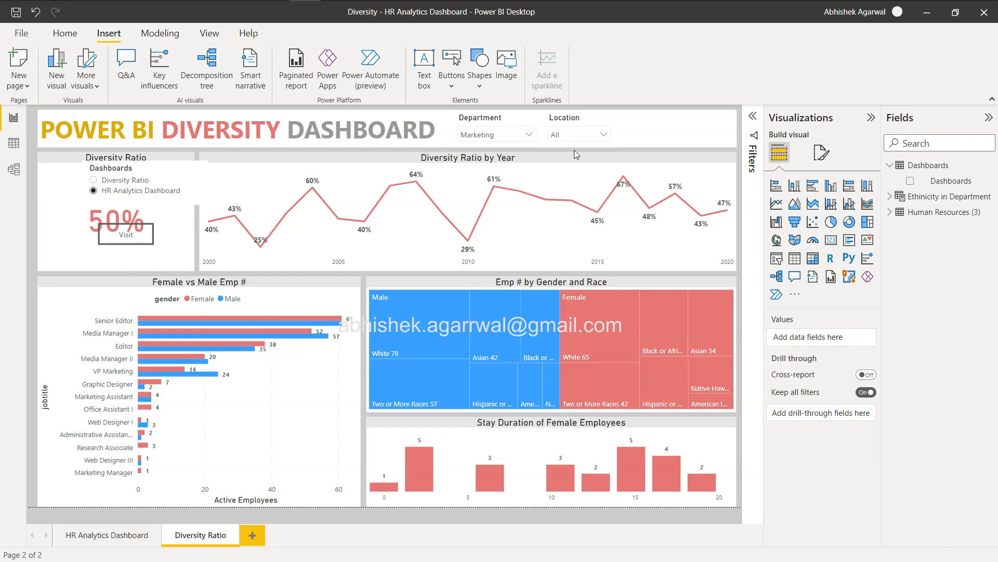
key(alt+tab)
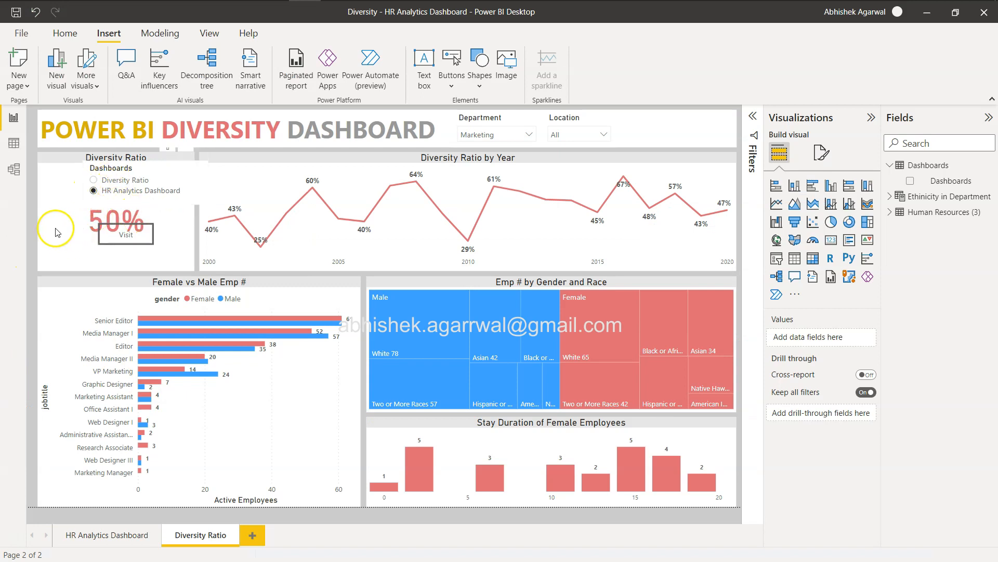
mouse_move(35, 165)
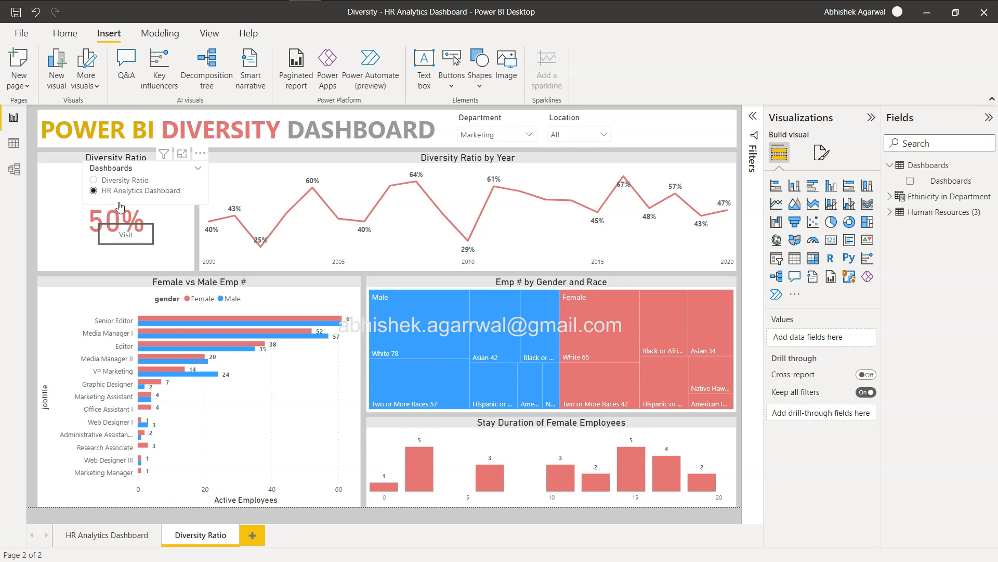
mouse_move(126, 230)
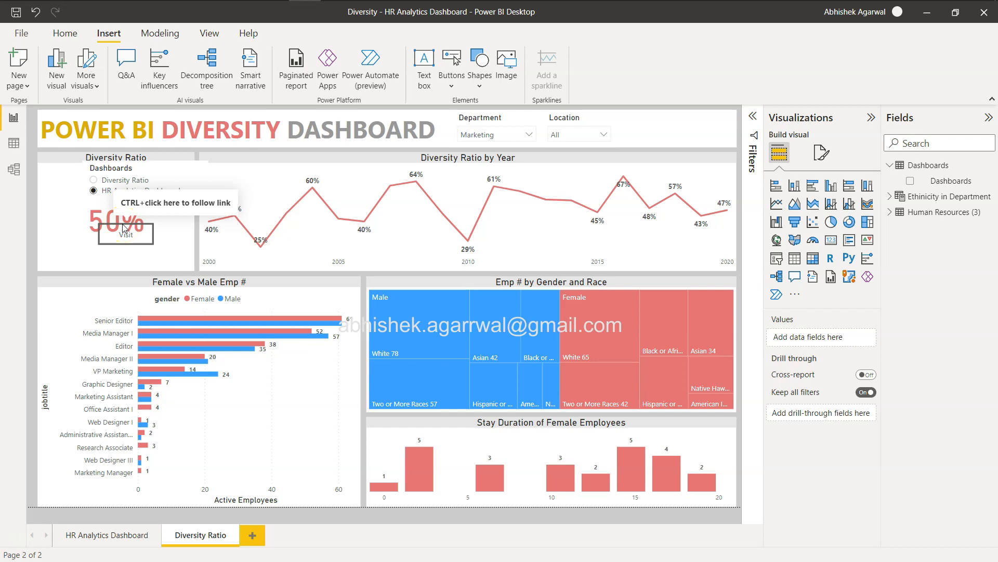